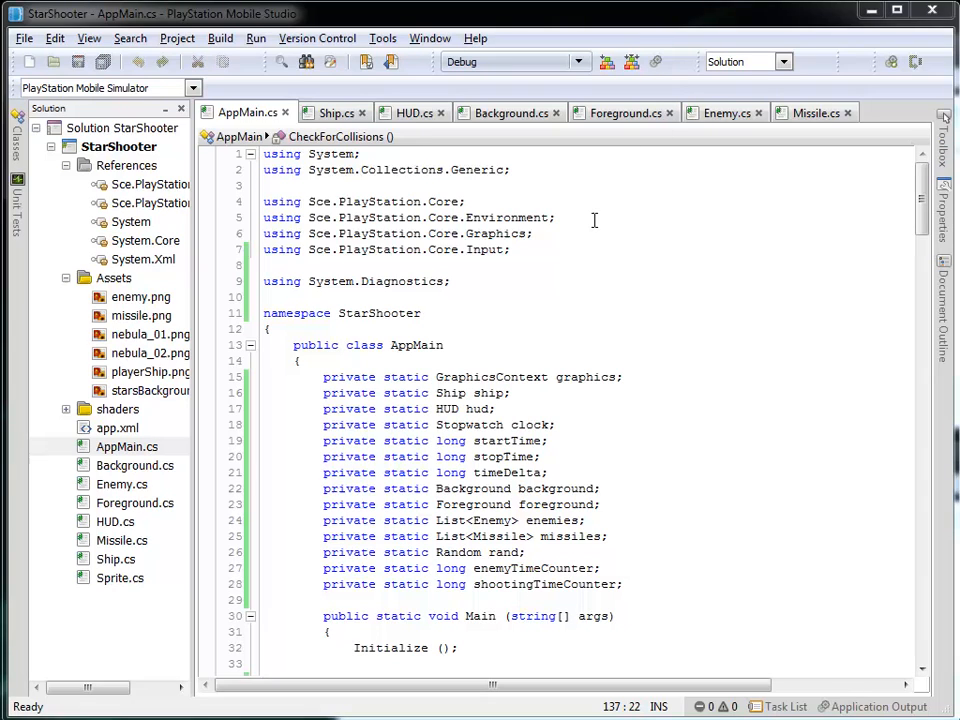
pyautogui.moveTo(714, 204)
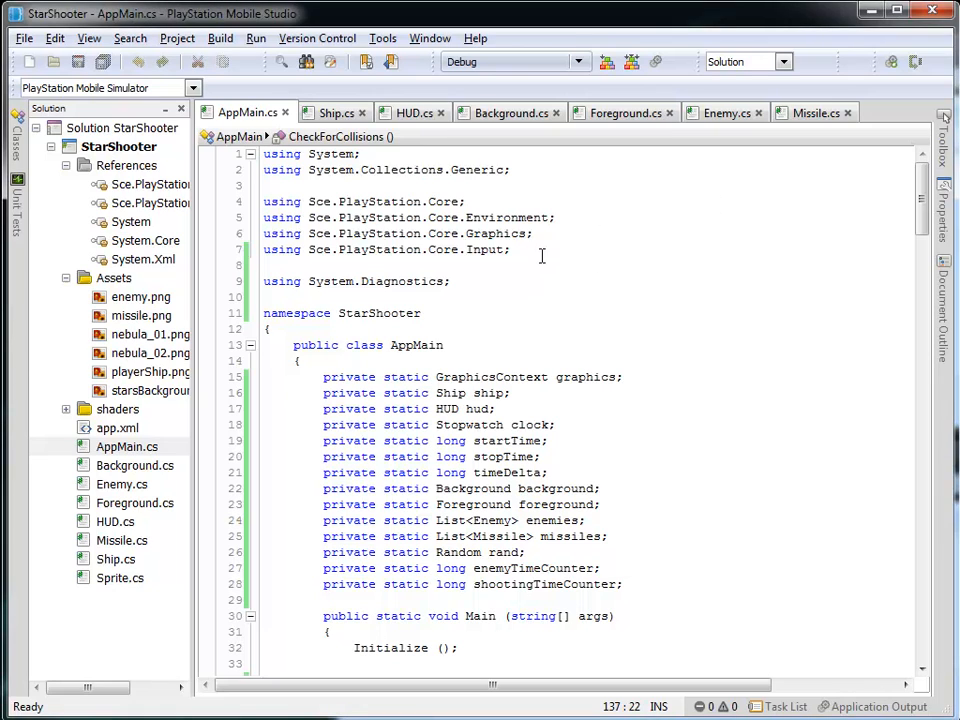
# Step: Add a using directive for Sce.PlayStation.Core.Audio to AppMain.cs
pyautogui.write('using')
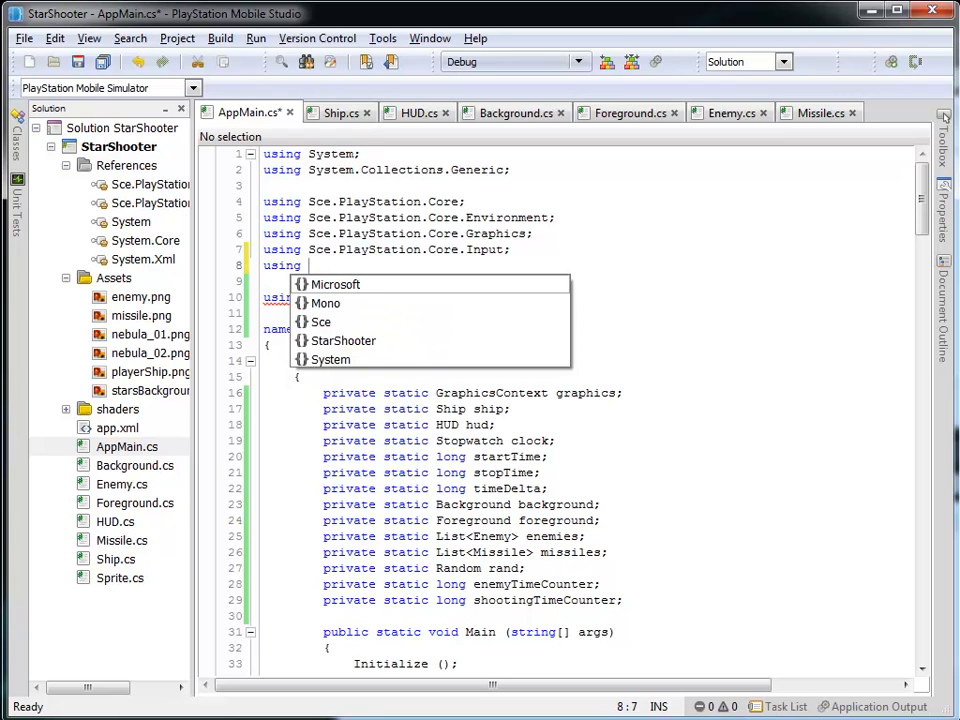
pyautogui.write('Sce.PlayStation.Core.')
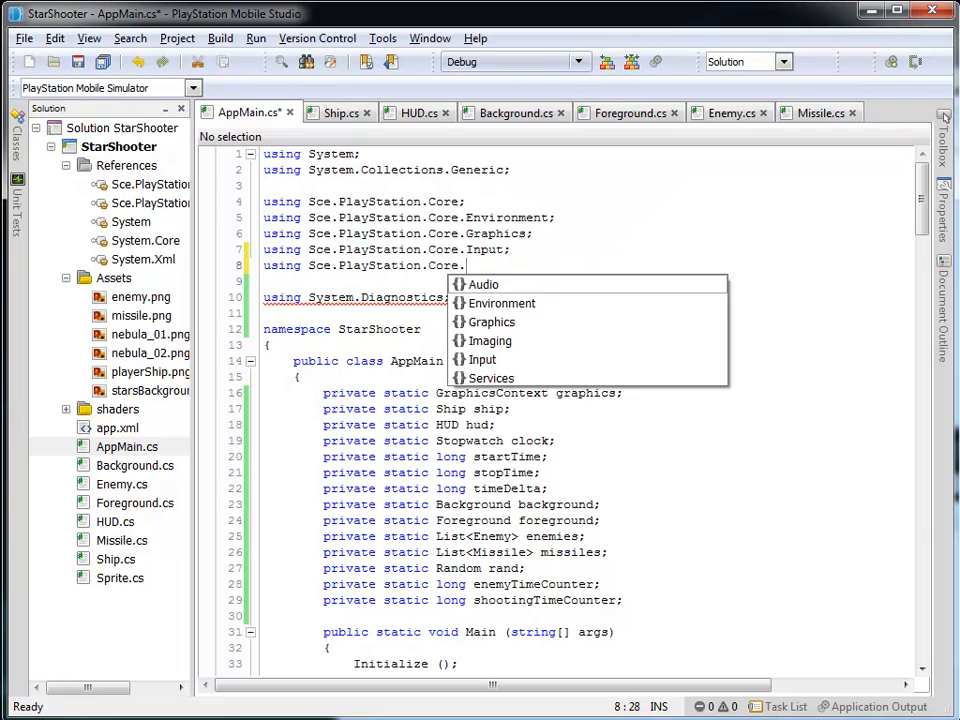
pyautogui.click(484, 284)
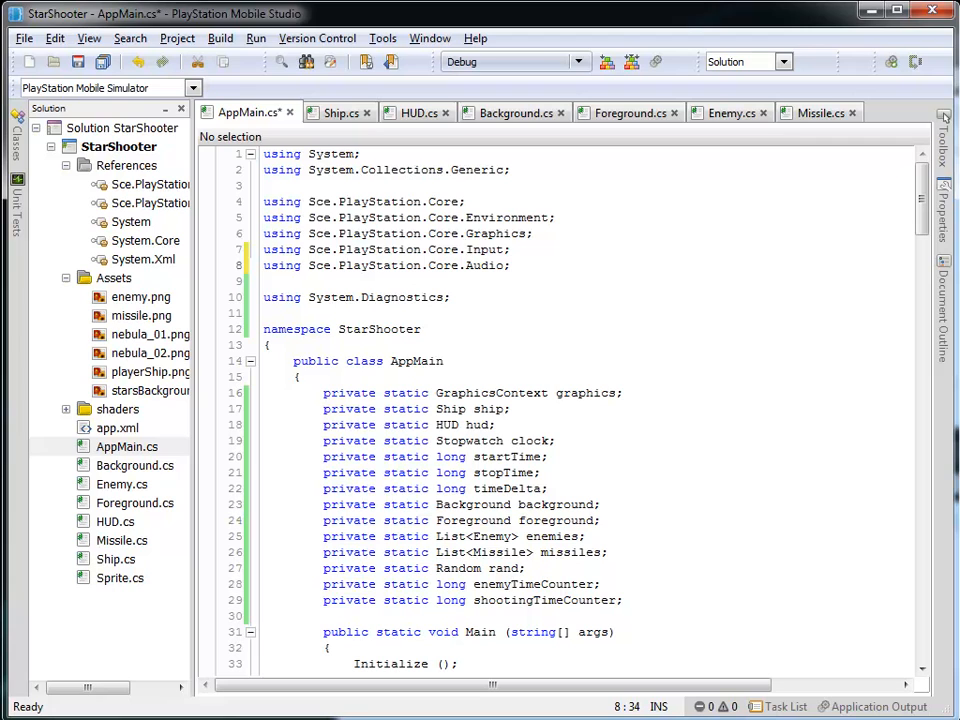
pyautogui.scroll(-3)
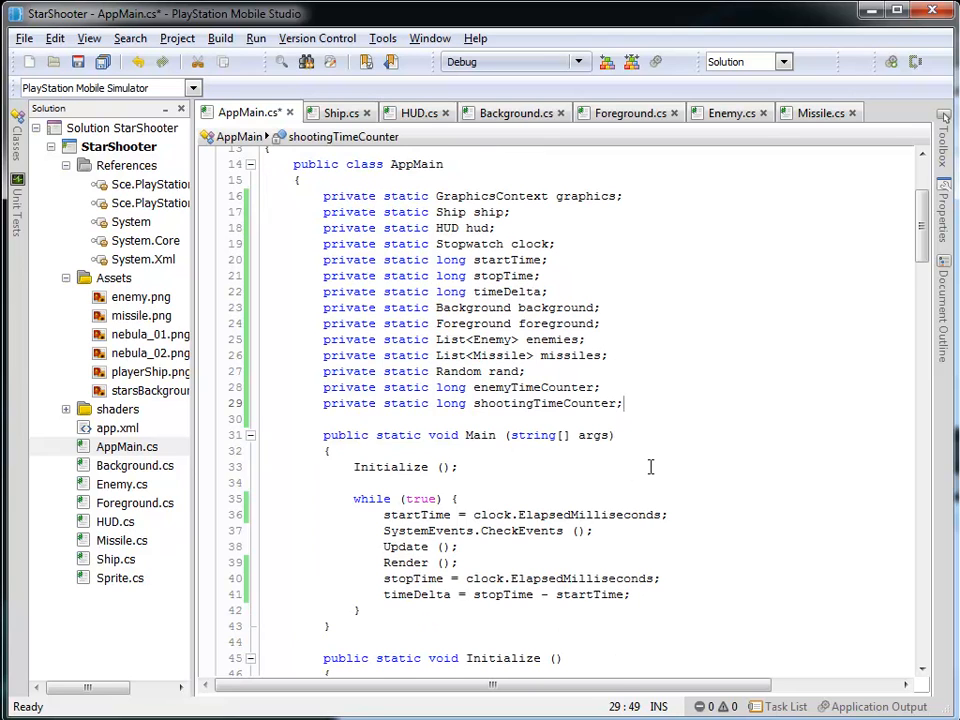
pyautogui.scroll(-3)
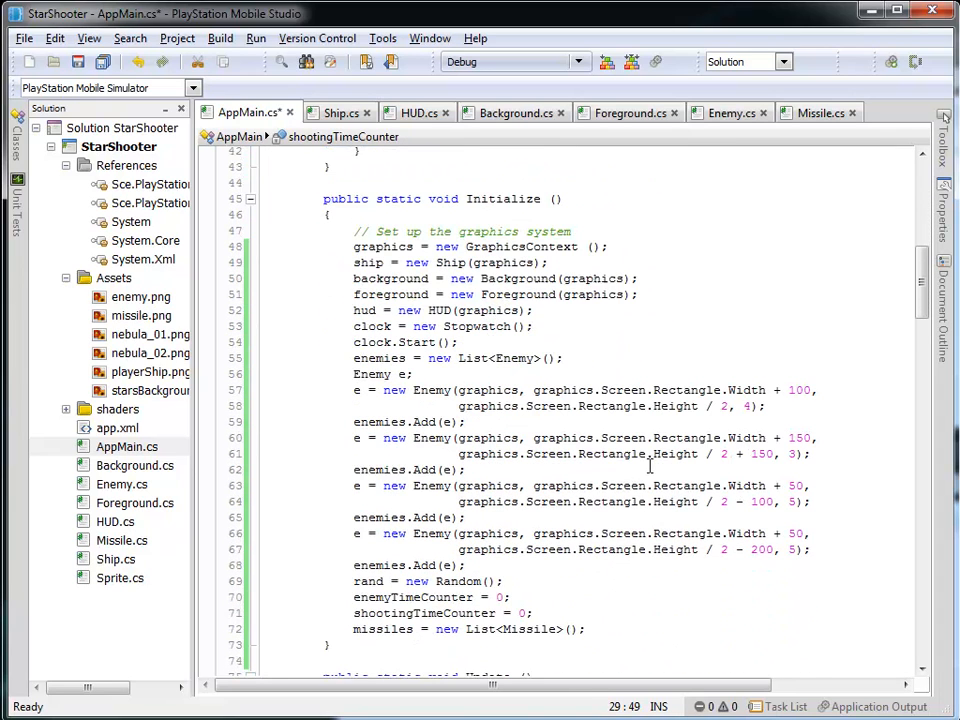
pyautogui.scroll(-3)
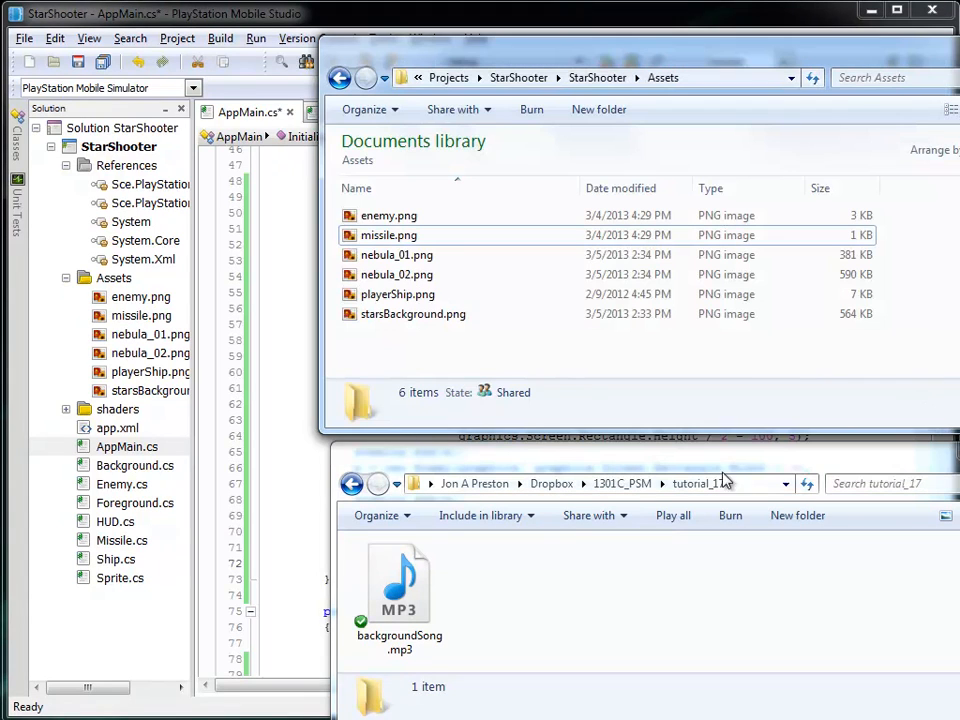
# Step: Drag backgroundSong.mp3 from the tutorial folder into the project's Assets folder
pyautogui.click(398, 584)
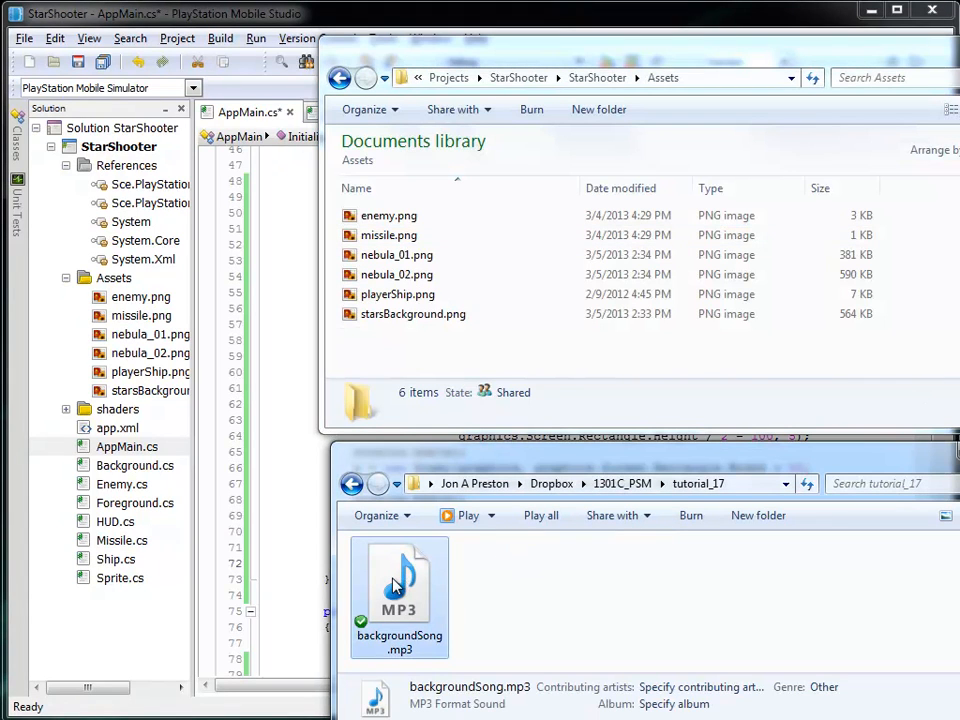
pyautogui.moveTo(400, 590); pyautogui.dragTo(430, 360)
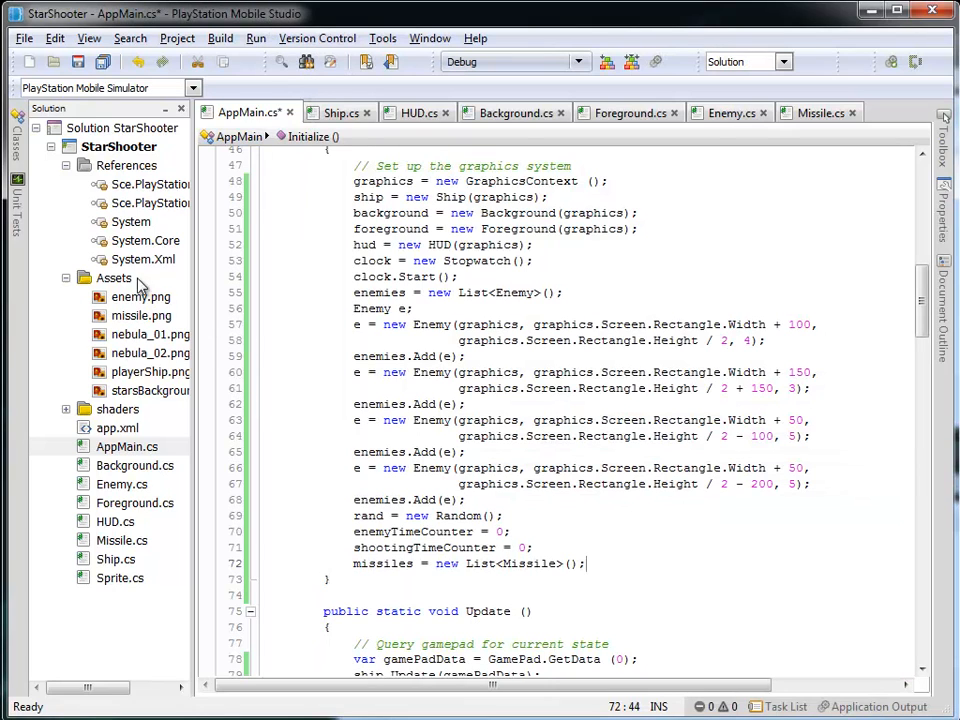
# Step: Add the existing file backgroundSong.mp3 to the Assets folder via Add Files
pyautogui.rightClick(114, 278)
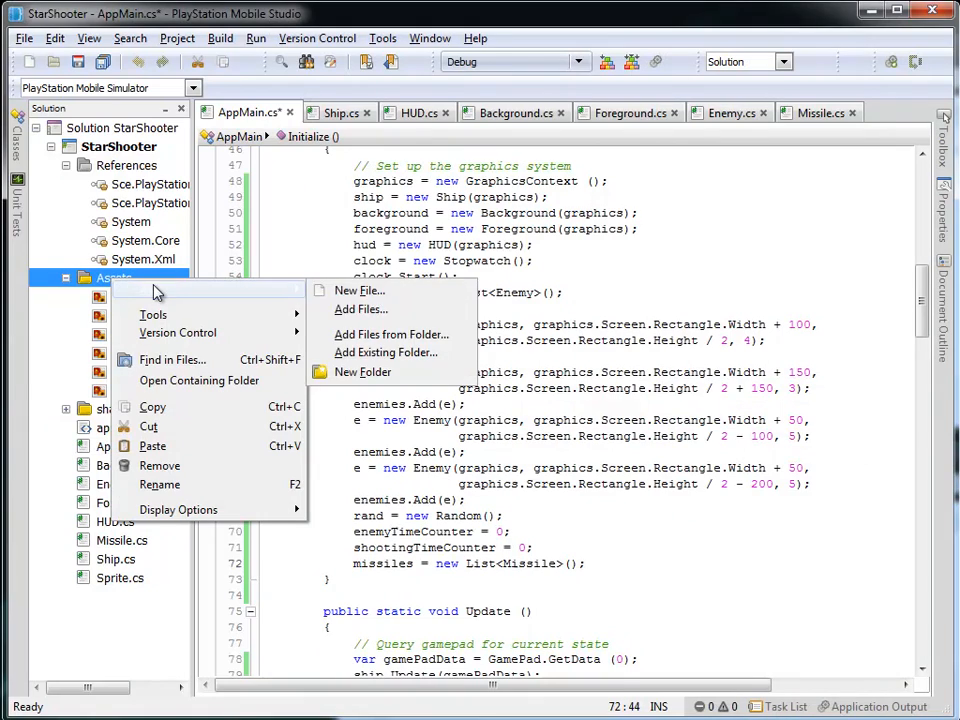
pyautogui.click(360, 308)
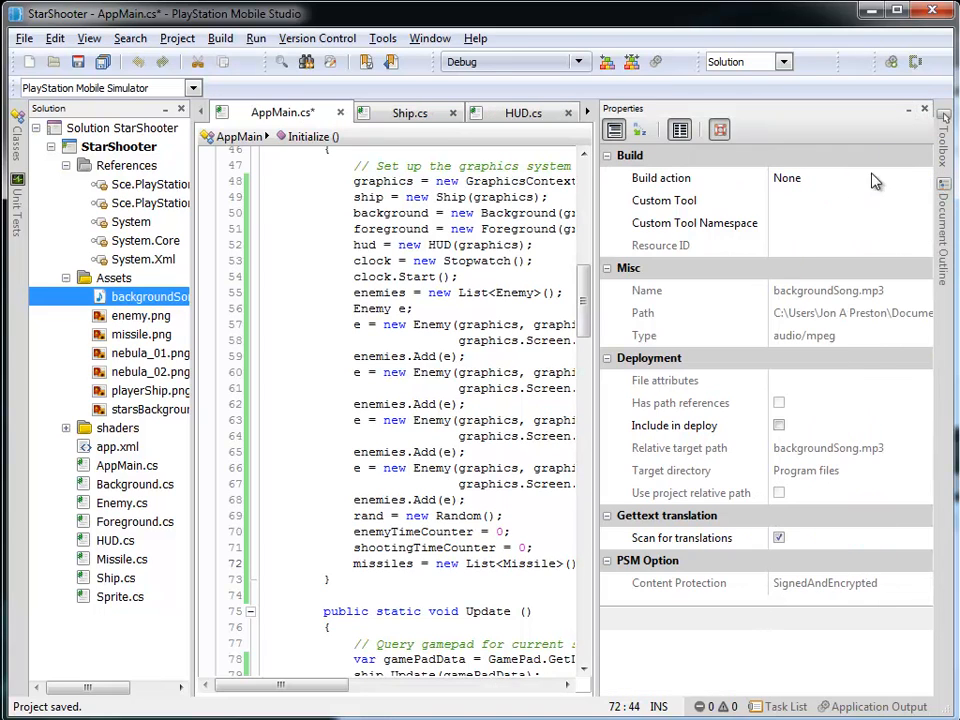
pyautogui.moveTo(128, 344)
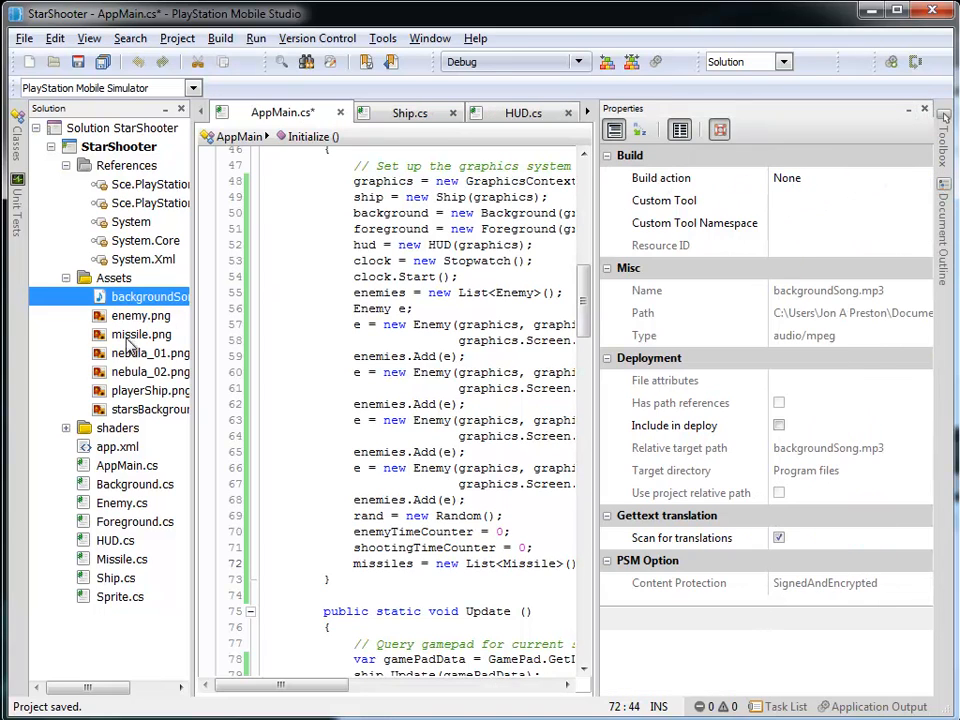
# Step: Compare enemy.png's Content build action with backgroundSong.mp3's None build action
pyautogui.click(140, 316)
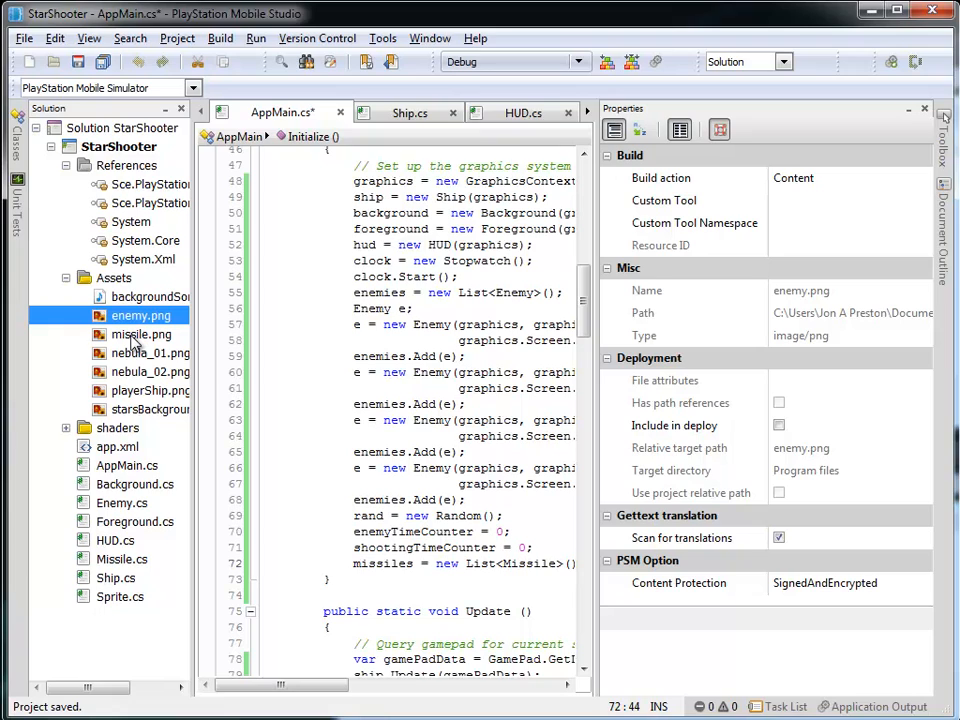
pyautogui.click(150, 296)
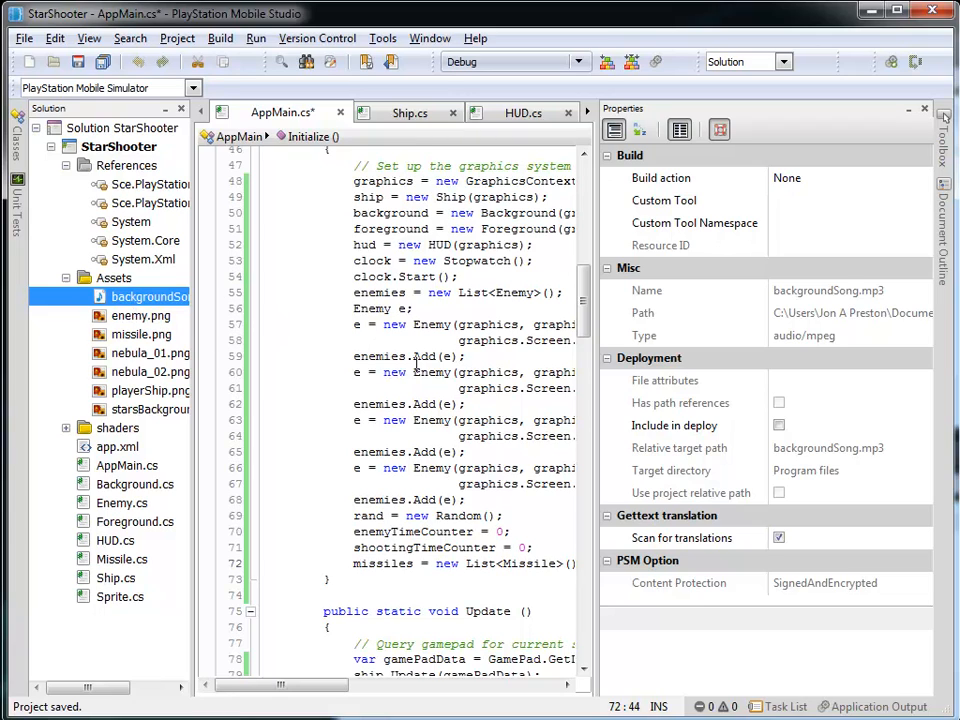
pyautogui.moveTo(430, 356)
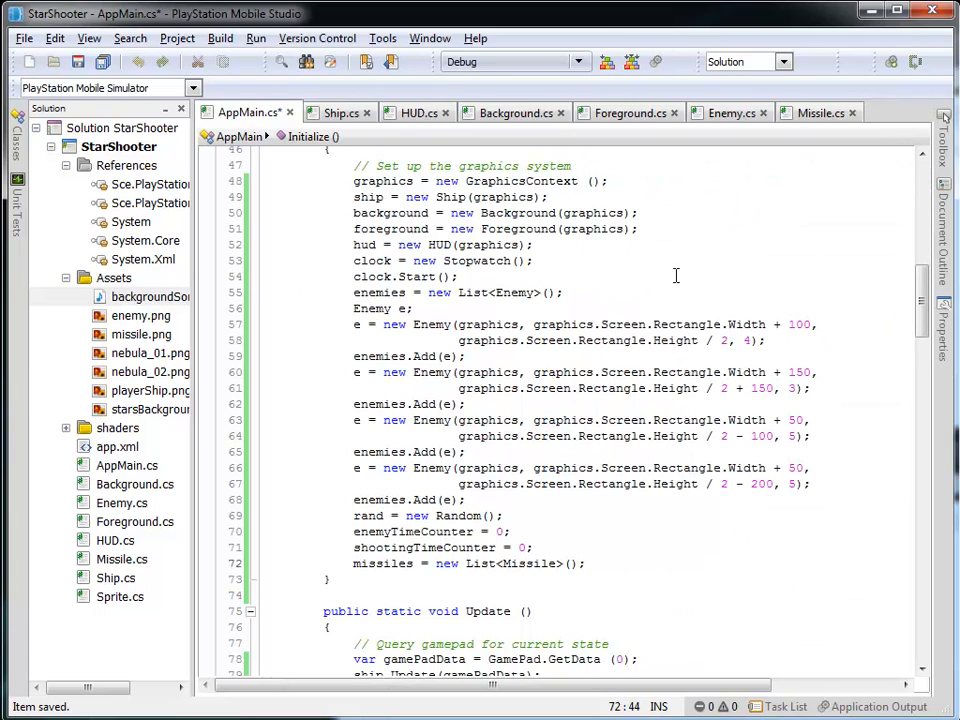
# Step: End Initialize with Bgm bgm = new Bgm("/Application/Assets/backgroundSong.mp3");
pyautogui.click(414, 308)
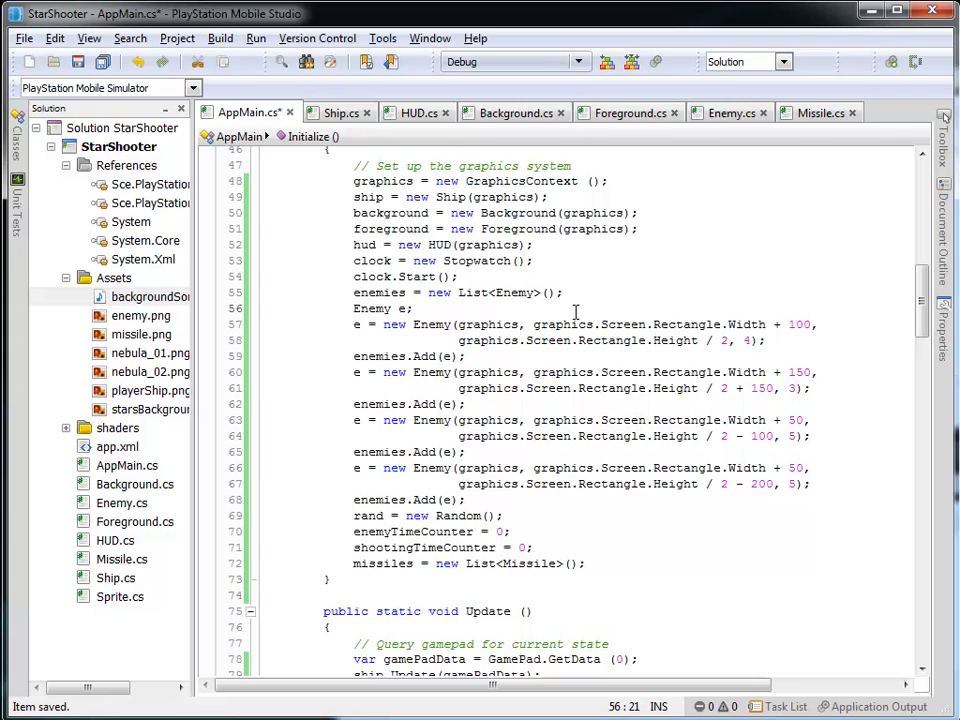
pyautogui.moveTo(608, 504)
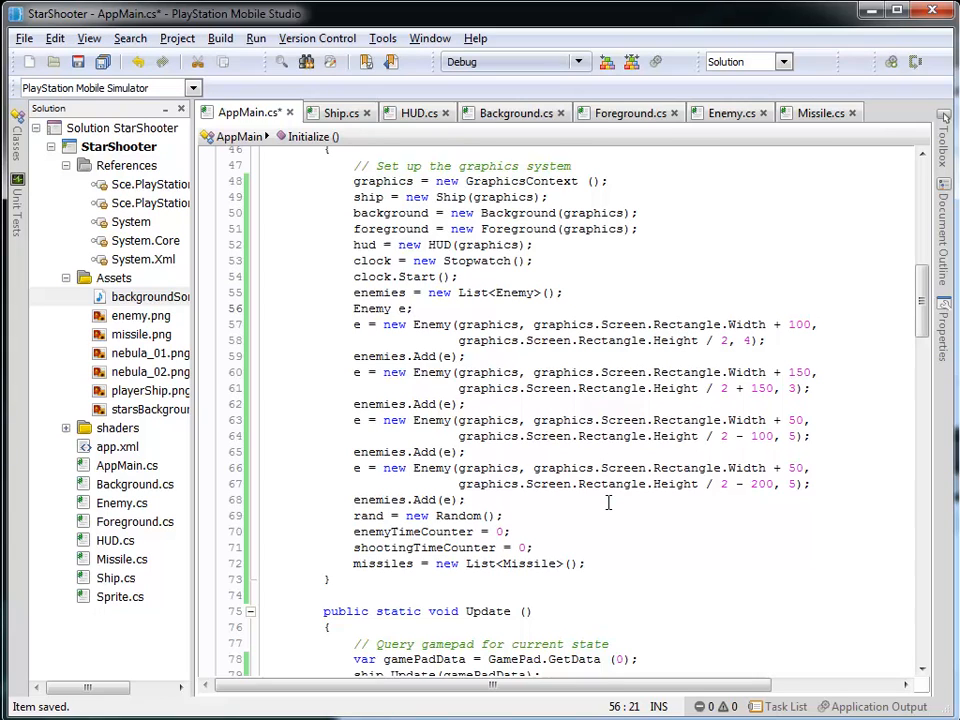
pyautogui.click(588, 564)
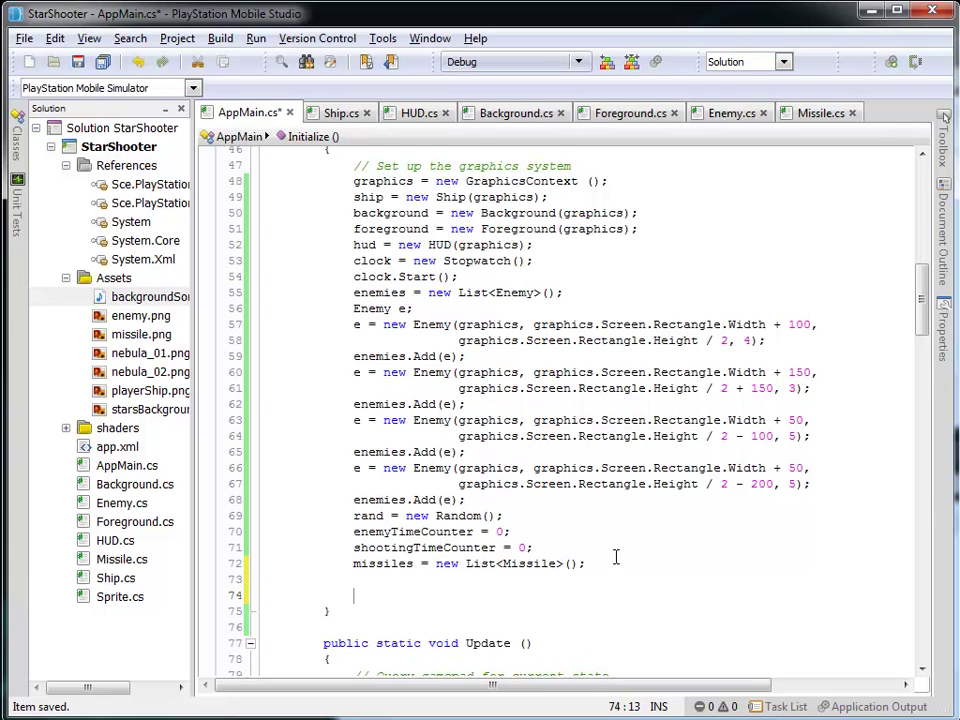
pyautogui.write('Ba')
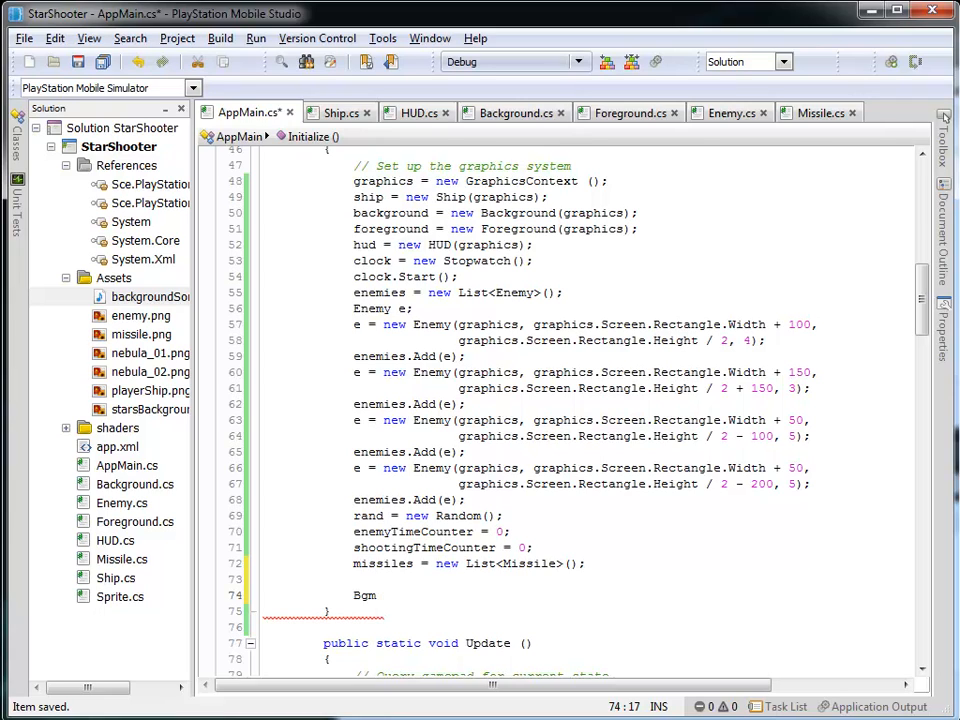
pyautogui.write('bgm = new Bgm(')
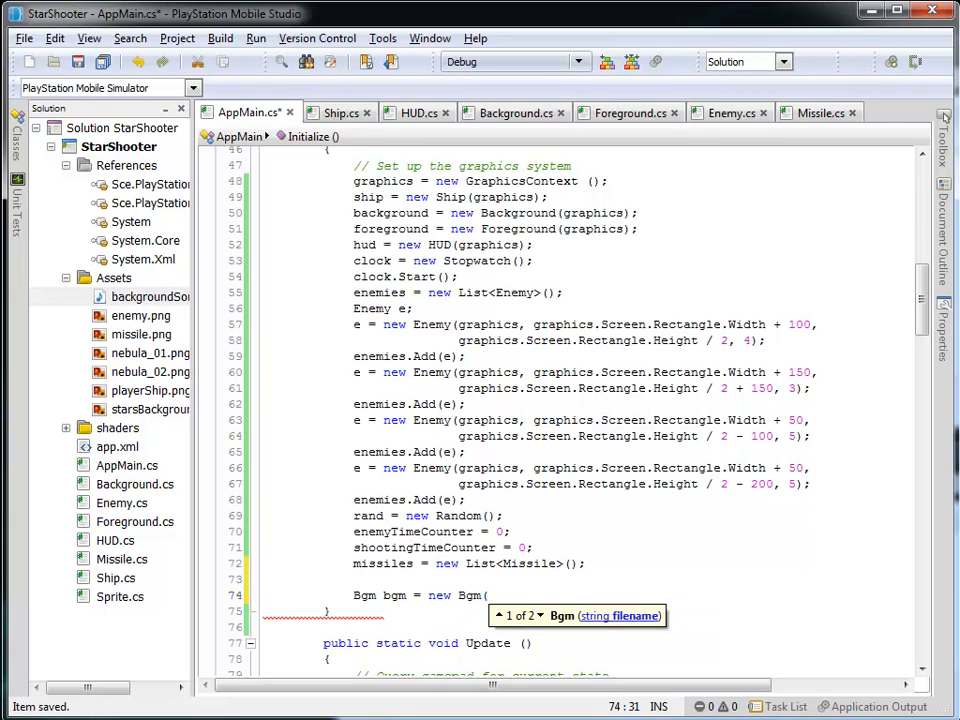
pyautogui.write('"/A')
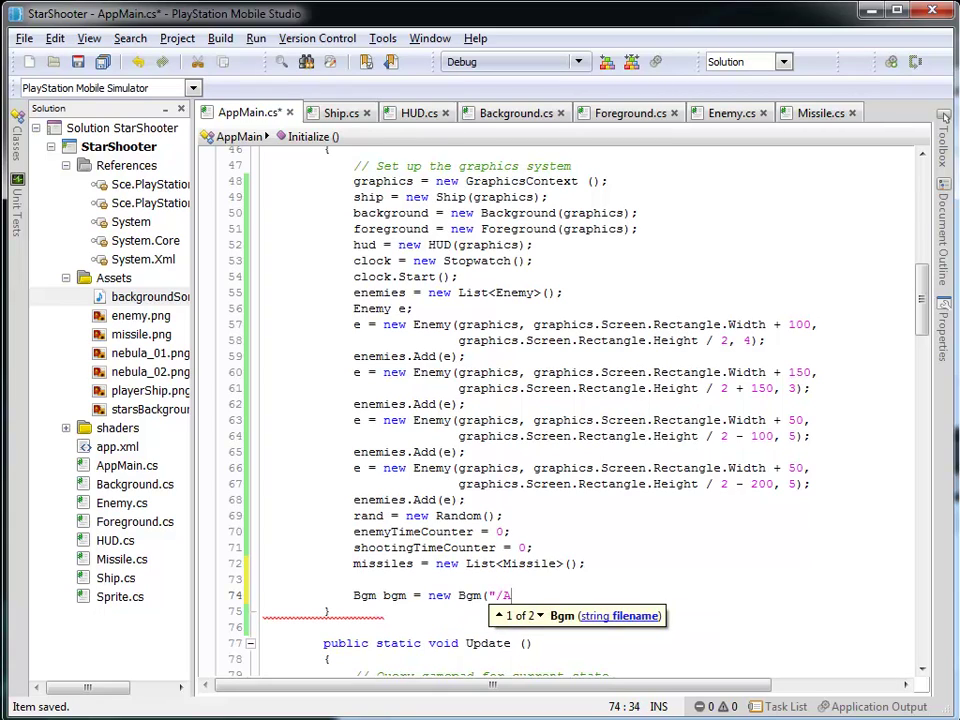
pyautogui.write('Application/As')
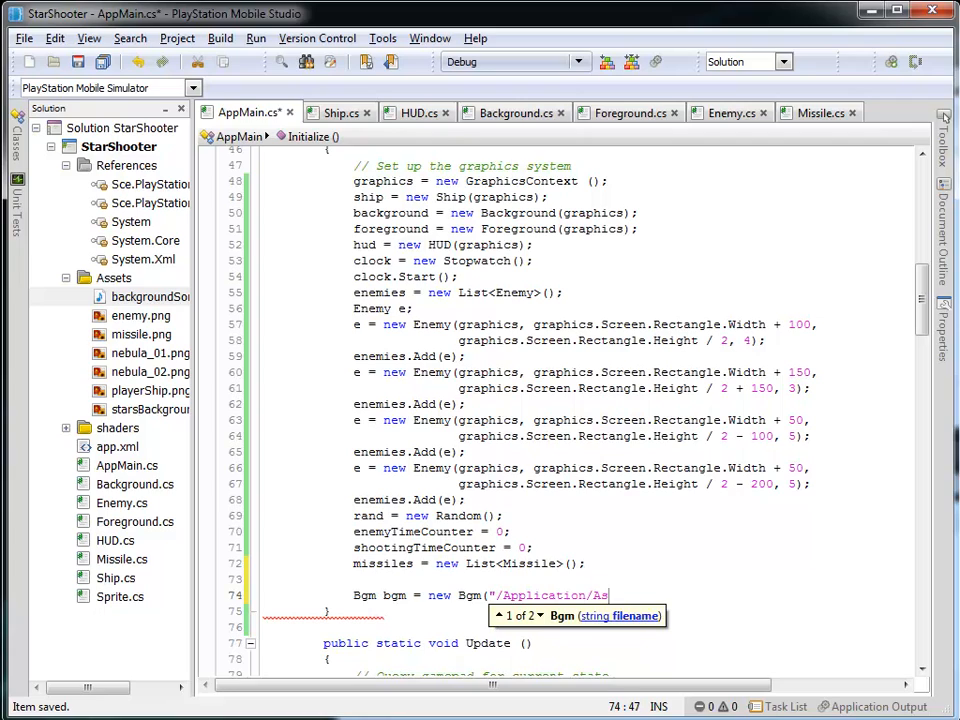
pyautogui.write('sets')
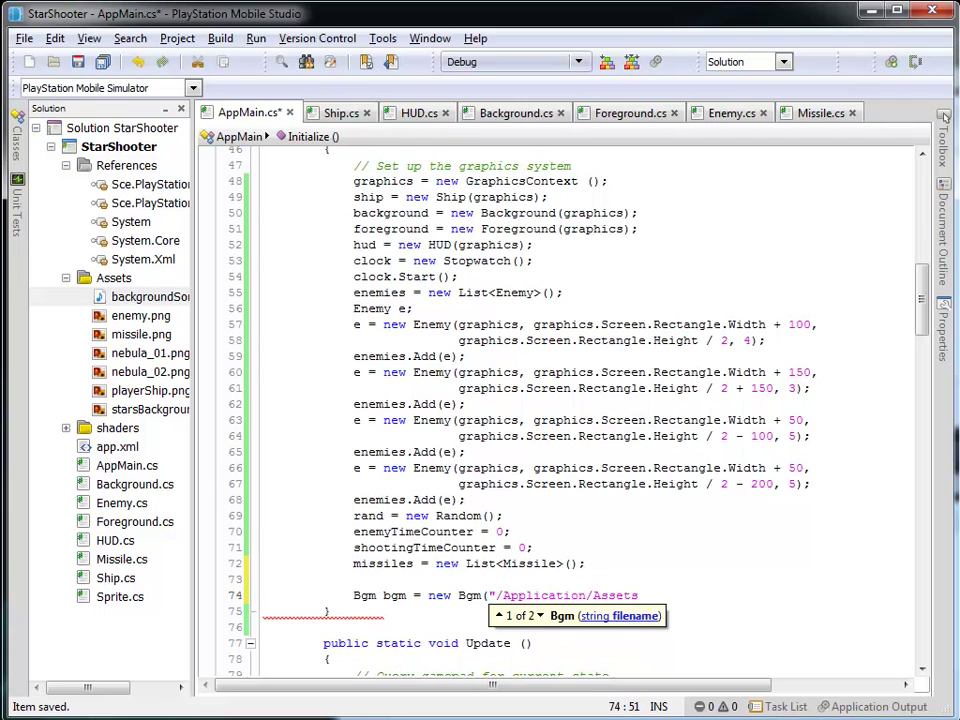
pyautogui.write('backgro')
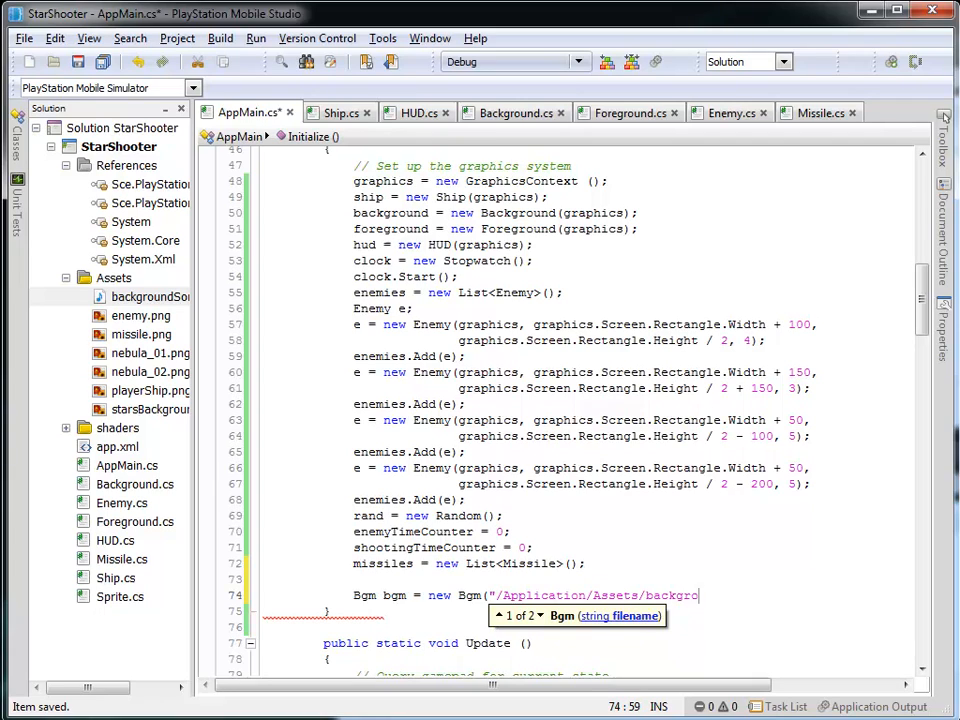
pyautogui.write('undSong')
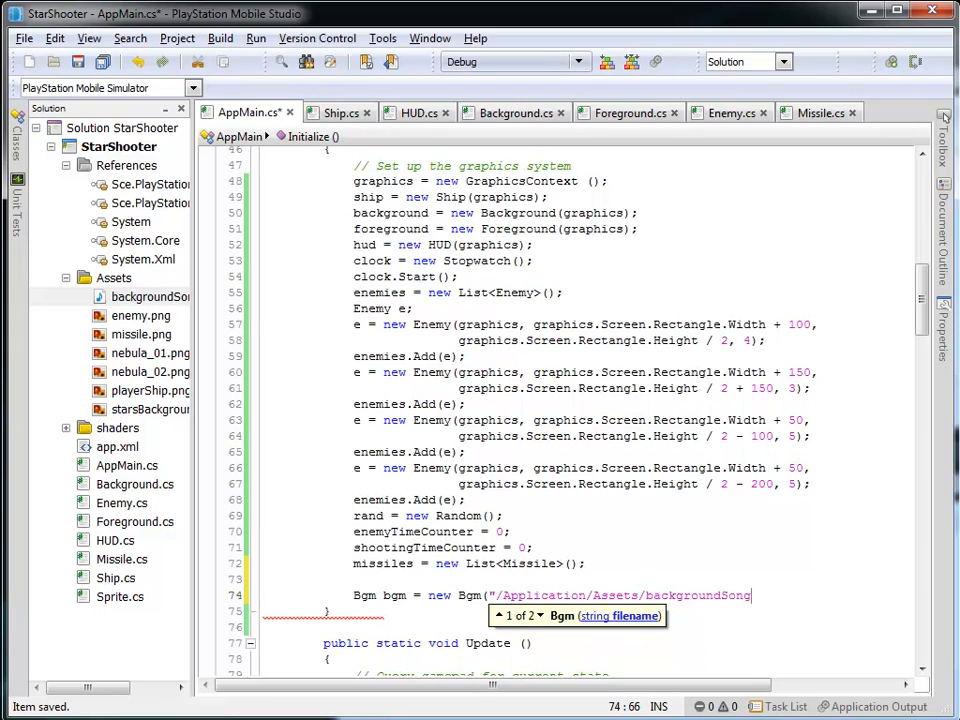
pyautogui.write('.mp3");')
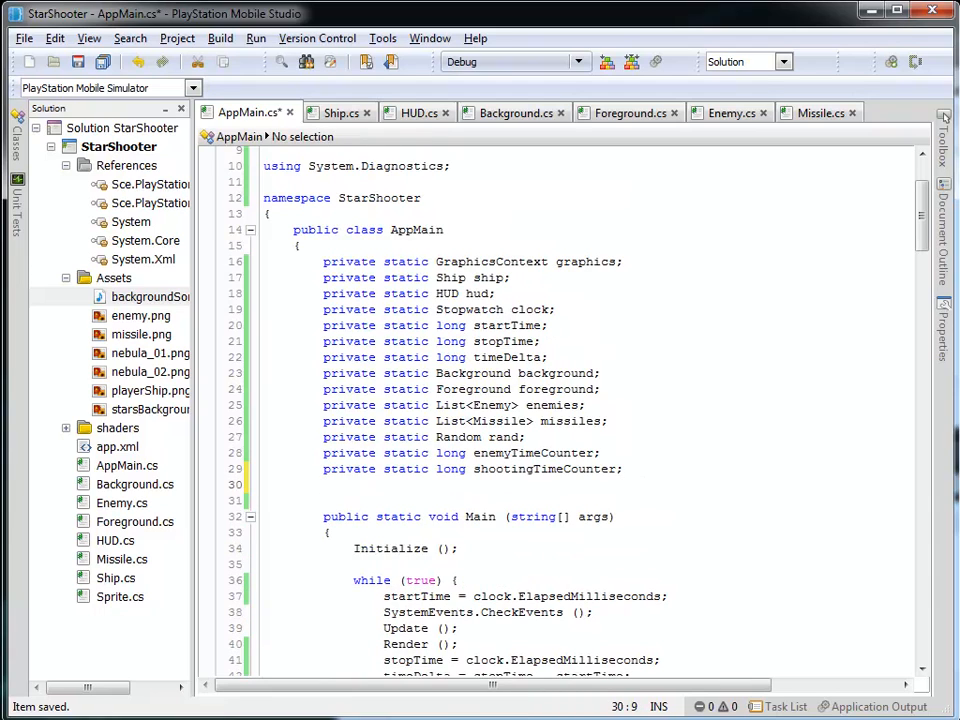
# Step: Declare the class field 'private static BgmPlayer bgmp;' in AppMain
pyautogui.write('static')
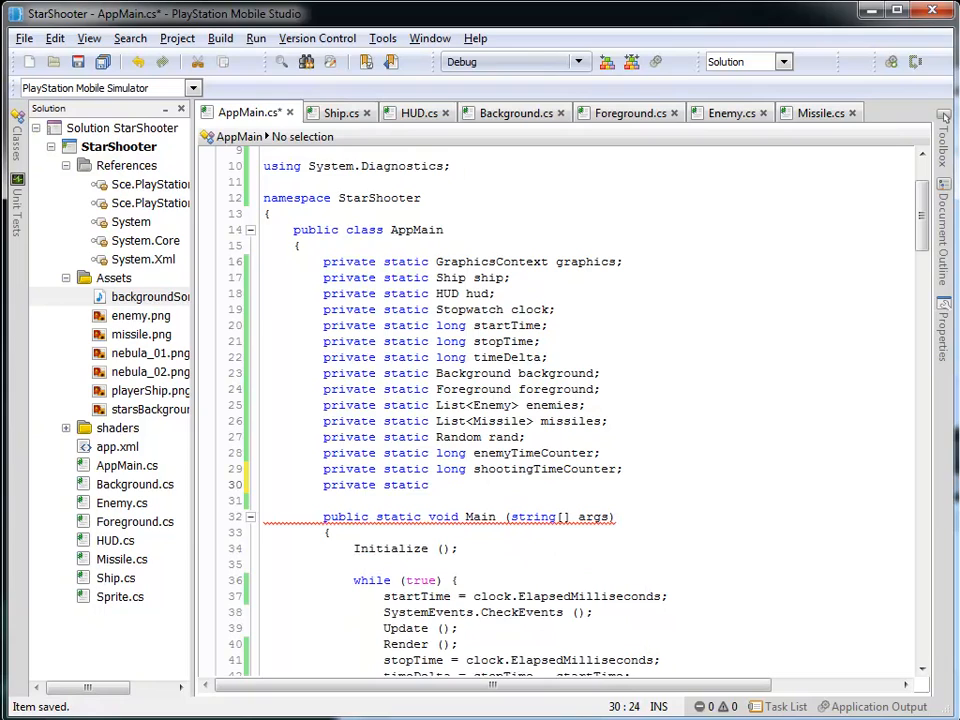
pyautogui.write('B')
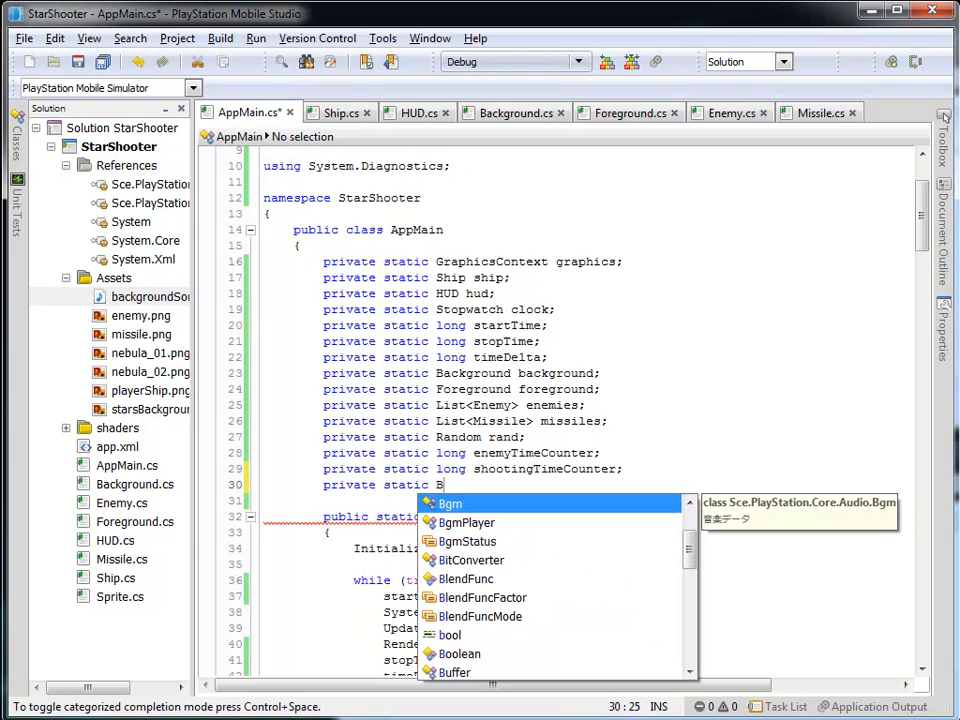
pyautogui.write('gmPlayer')
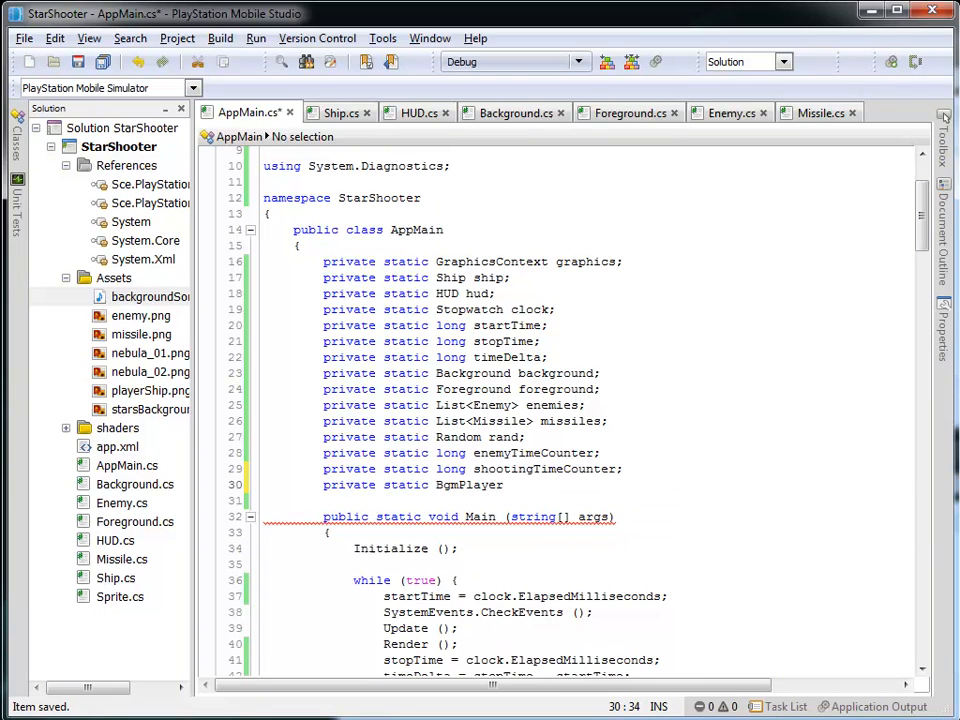
pyautogui.write('bgmp;')
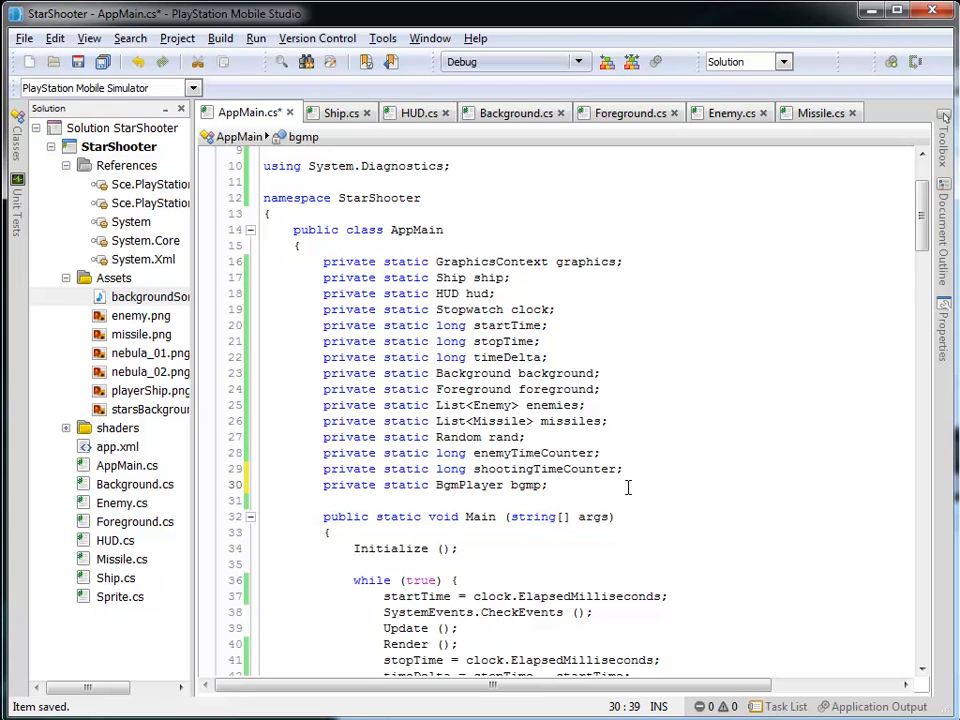
pyautogui.scroll(-3)
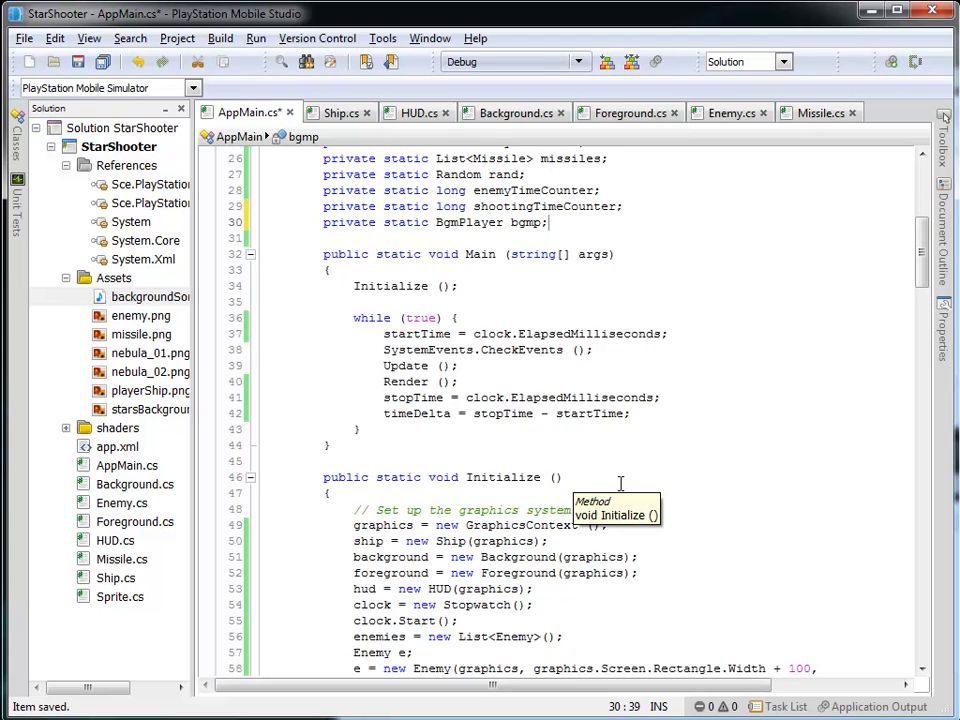
# Step: Assign bgmp = bgm.CreatePlayer(); right after the Bgm is created in Initialize
pyautogui.scroll(-3)
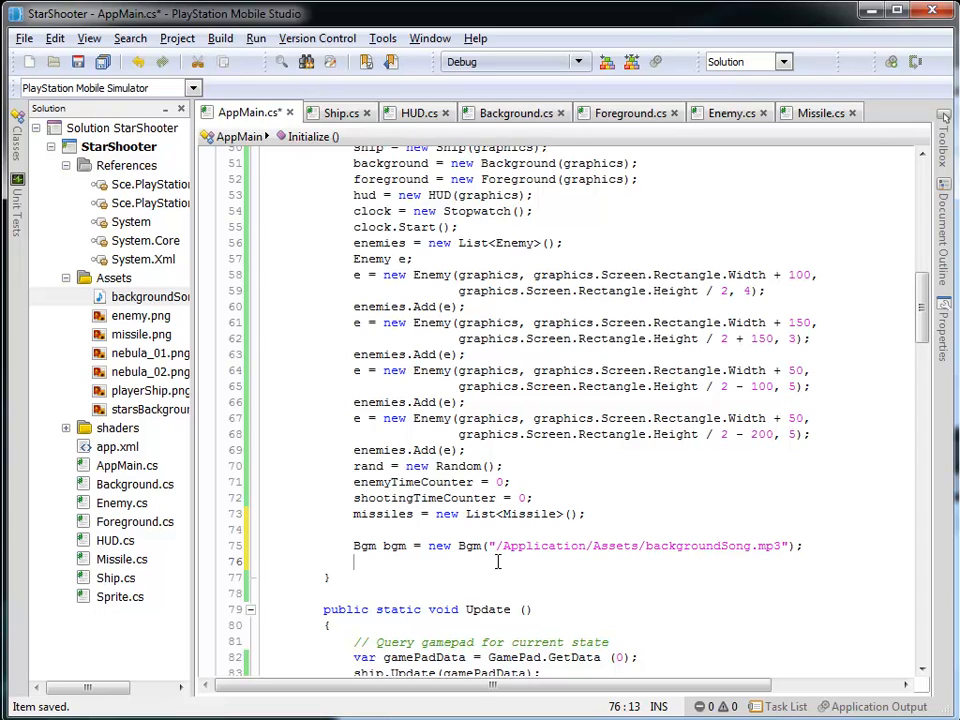
pyautogui.write('bgmp =')
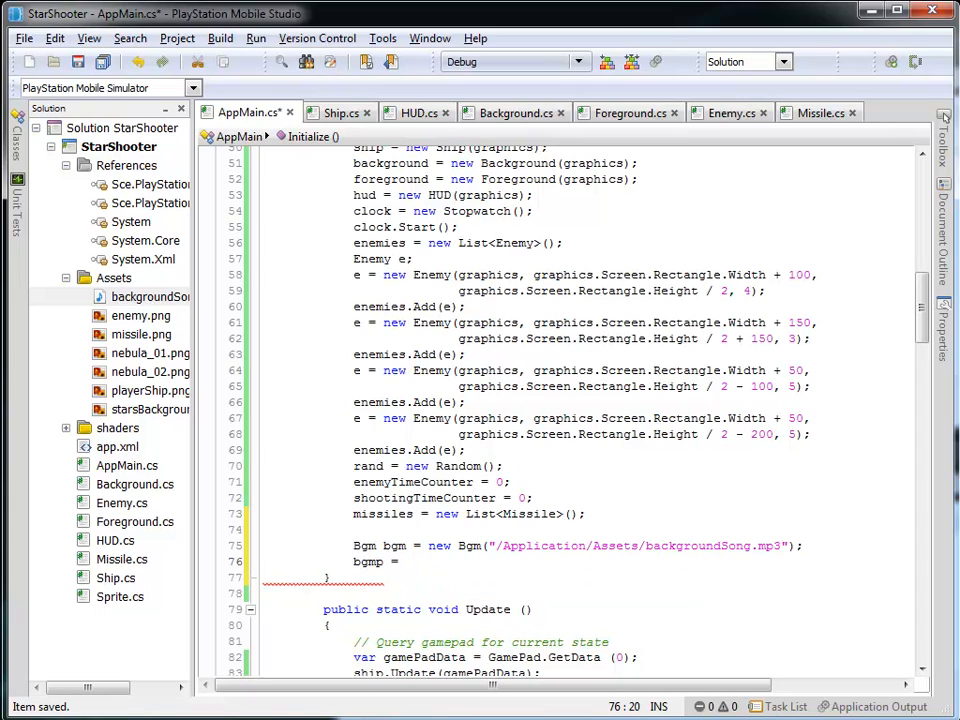
pyautogui.write('bm')
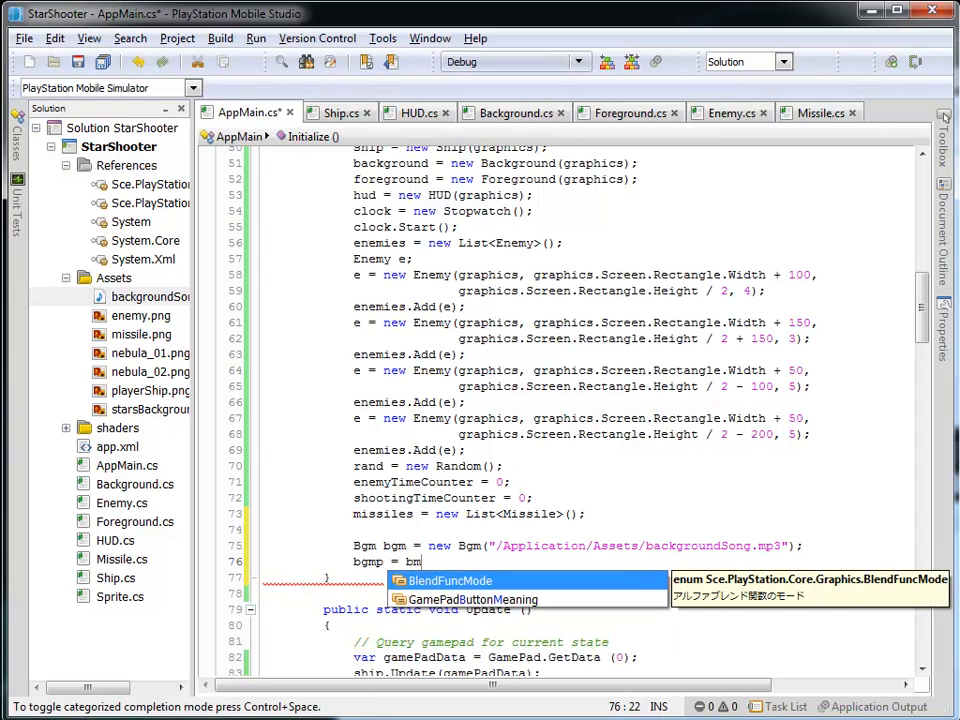
pyautogui.write('g')
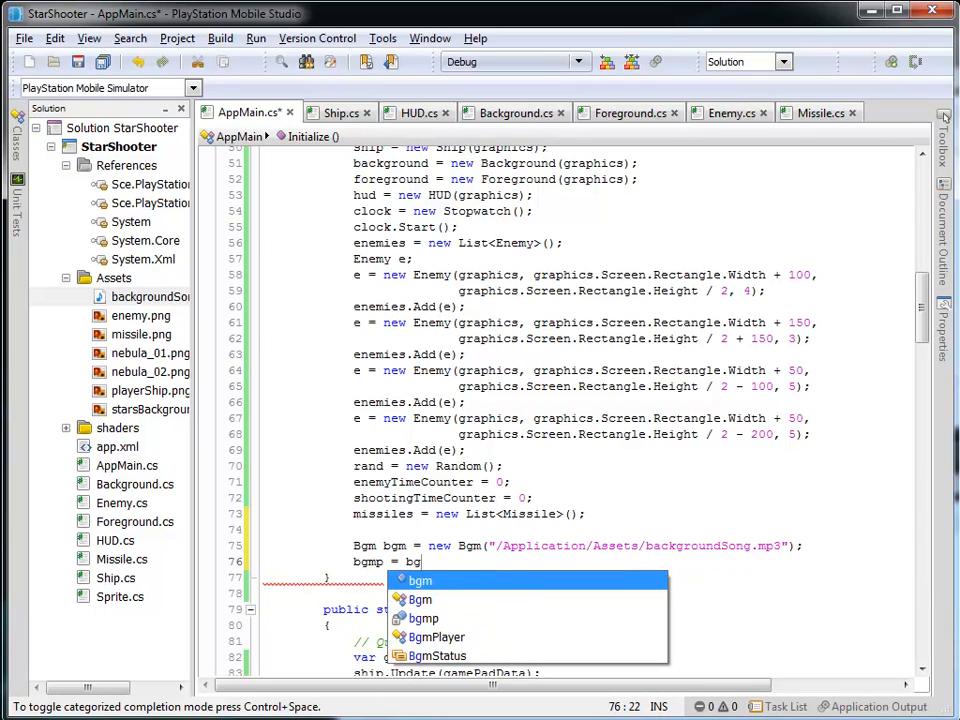
pyautogui.write('.CreatePlayer();')
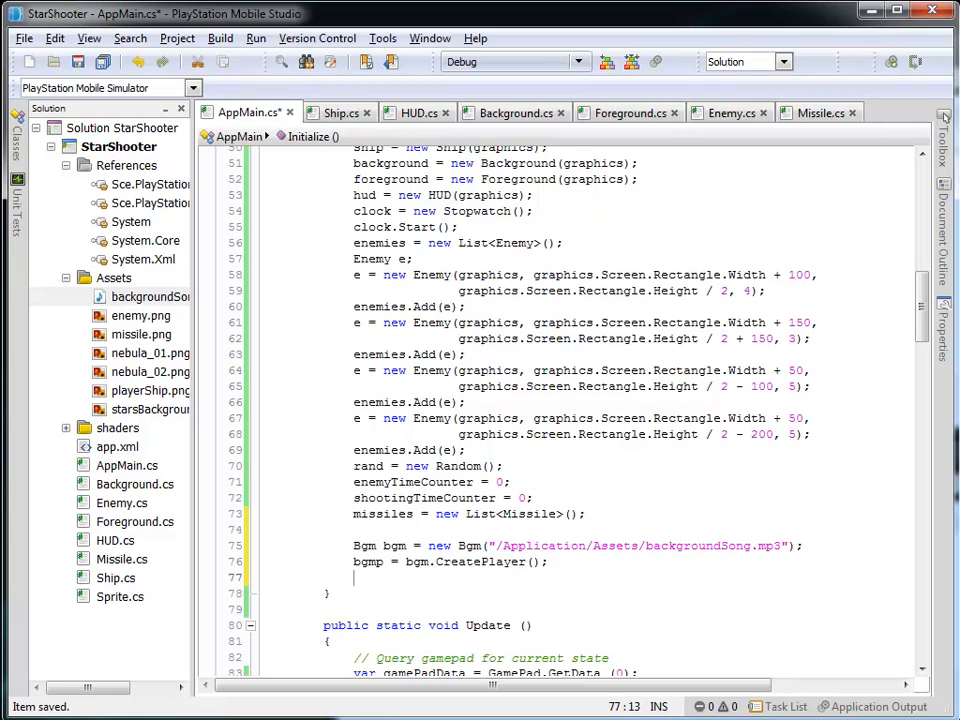
# Step: Set bgmp.Loop = true; below the CreatePlayer line
pyautogui.write('bgm')
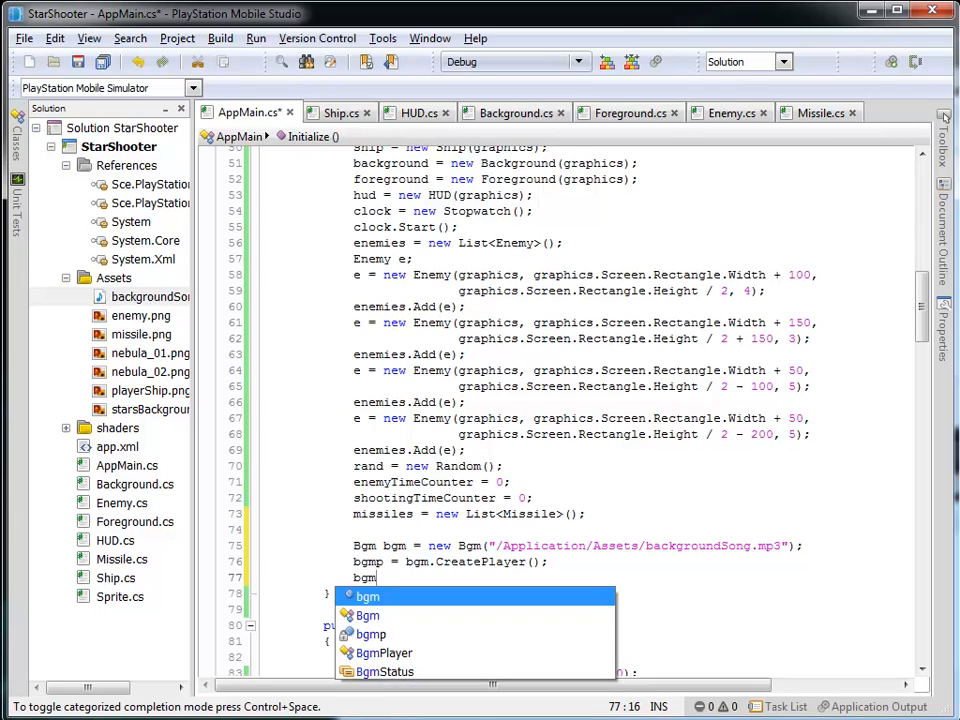
pyautogui.write('.')
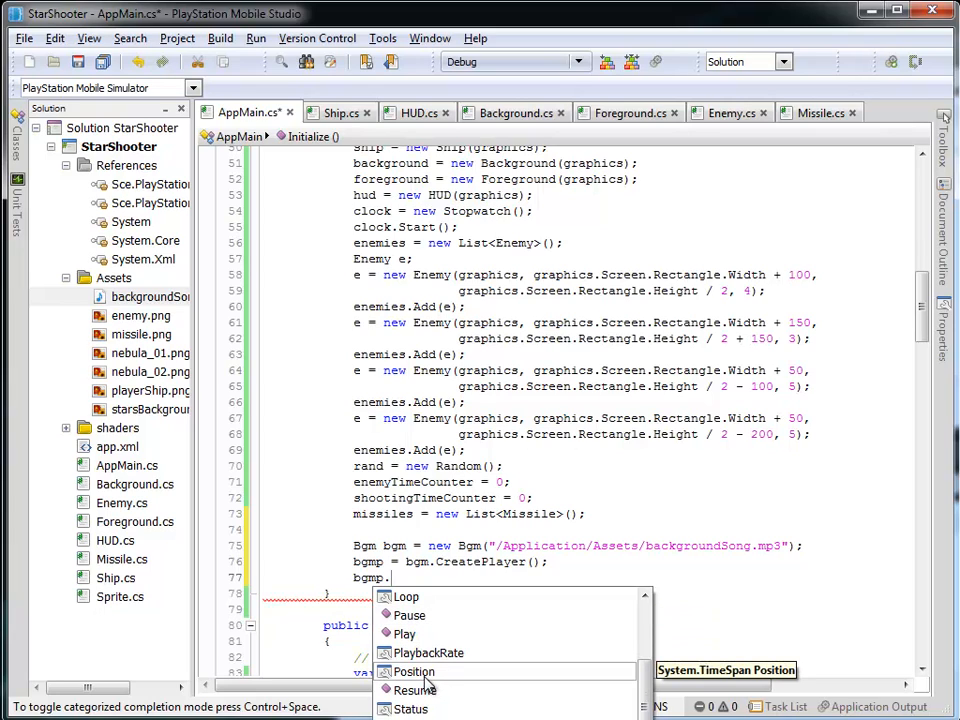
pyautogui.moveTo(416, 690)
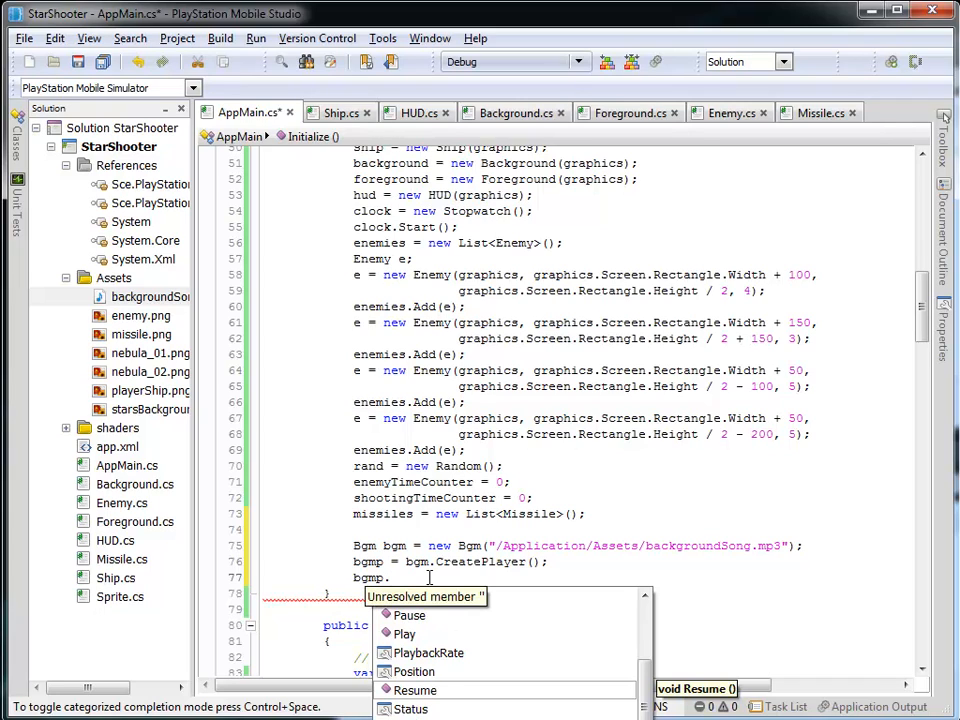
pyautogui.write('L')
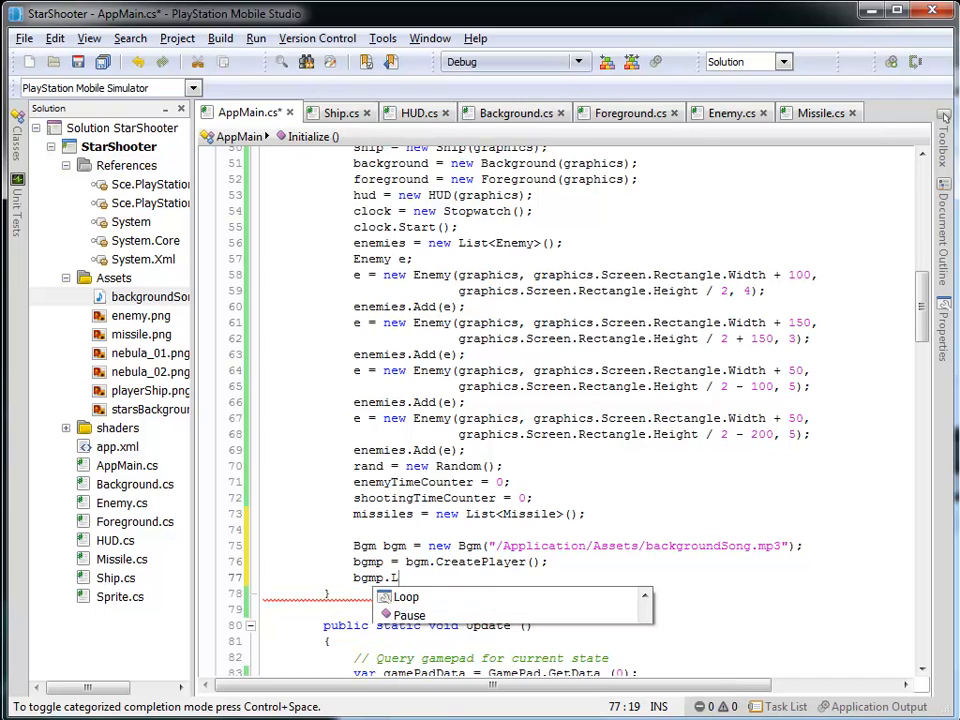
pyautogui.write('oop = t')
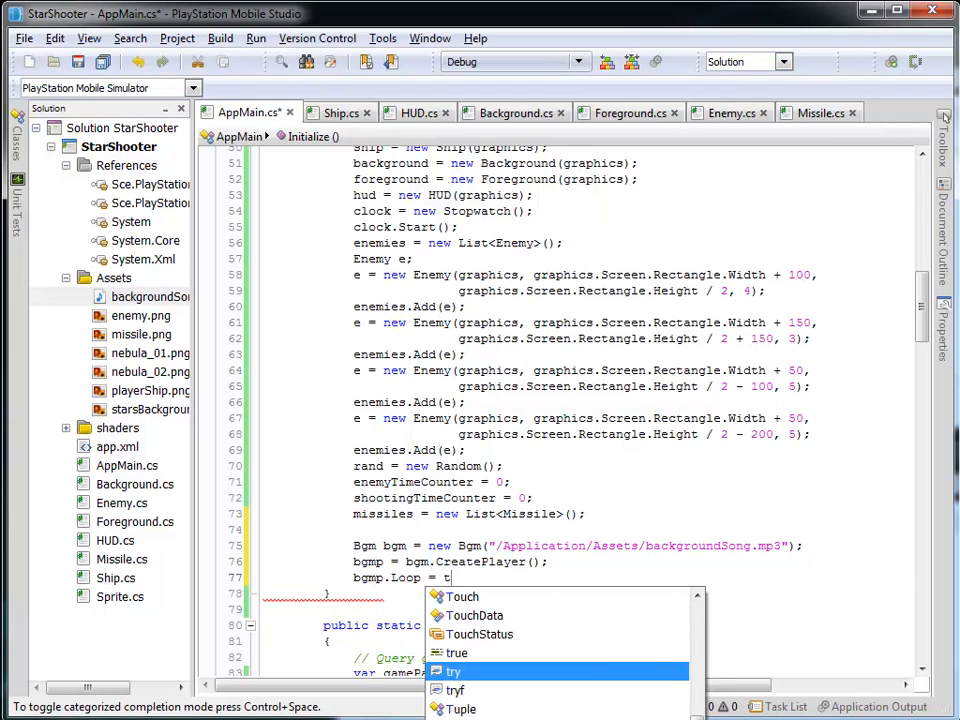
pyautogui.write('true;')
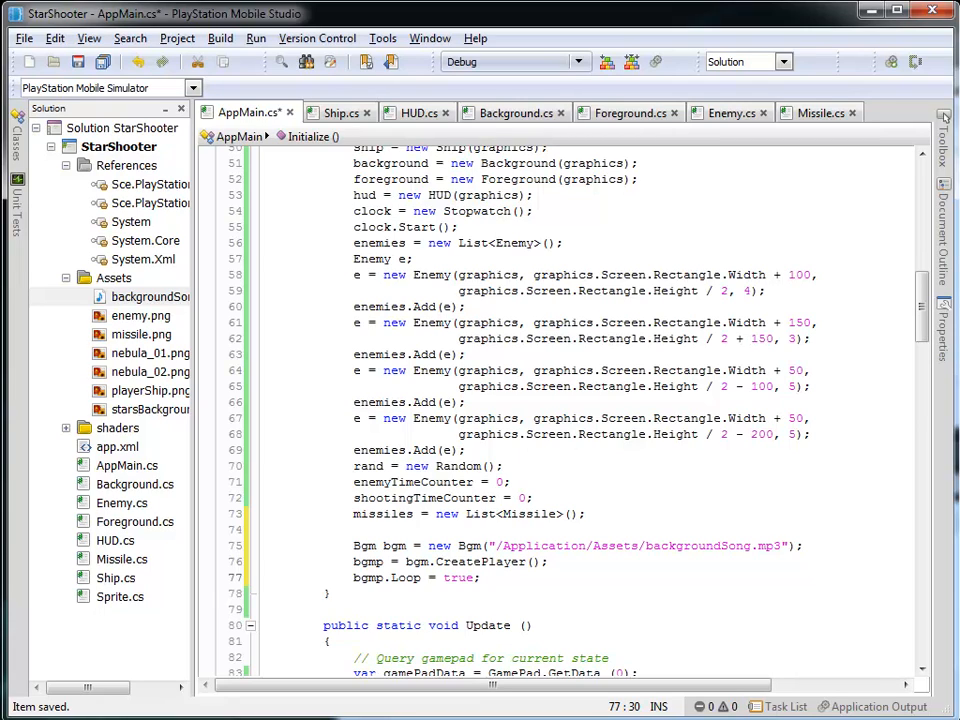
# Step: Call bgmp.Play(); to start the background music
pyautogui.write('bgmp')
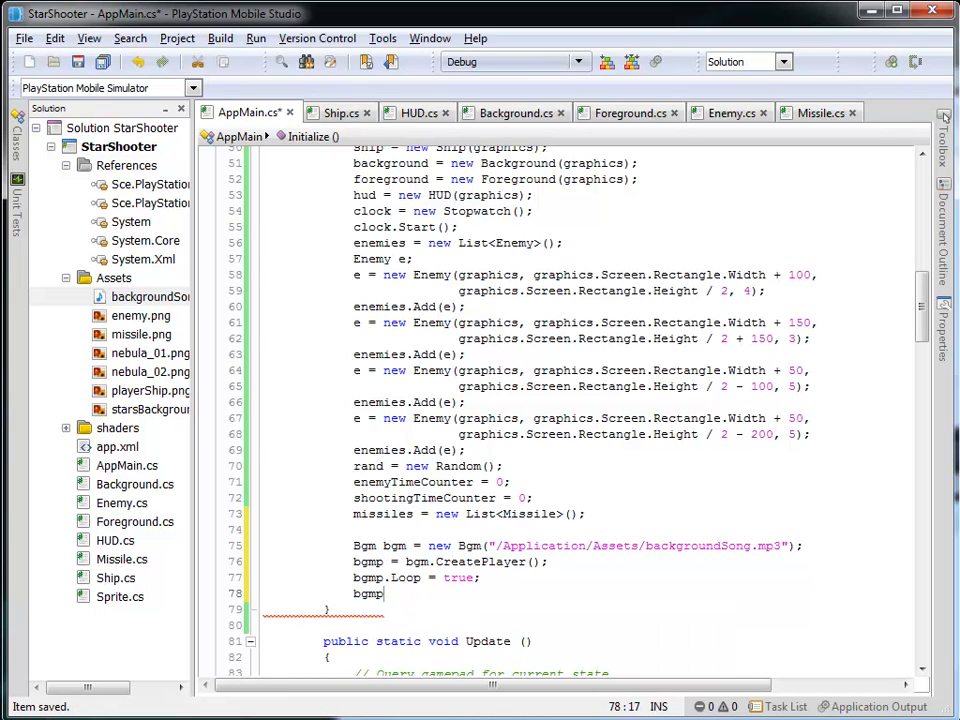
pyautogui.write(',Pl')
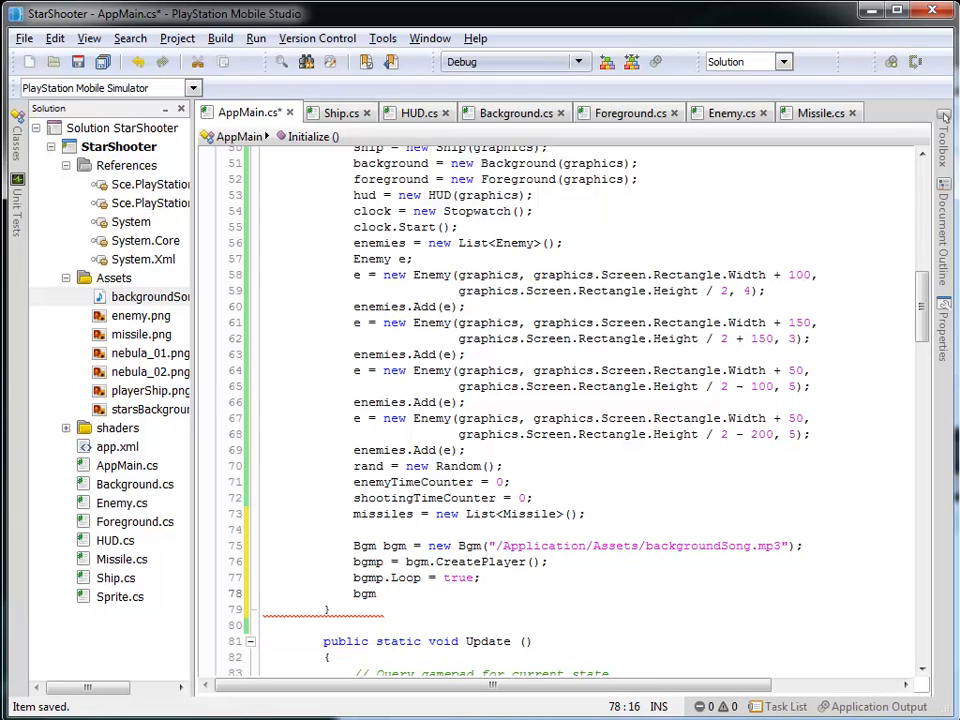
pyautogui.write('p.Play();')
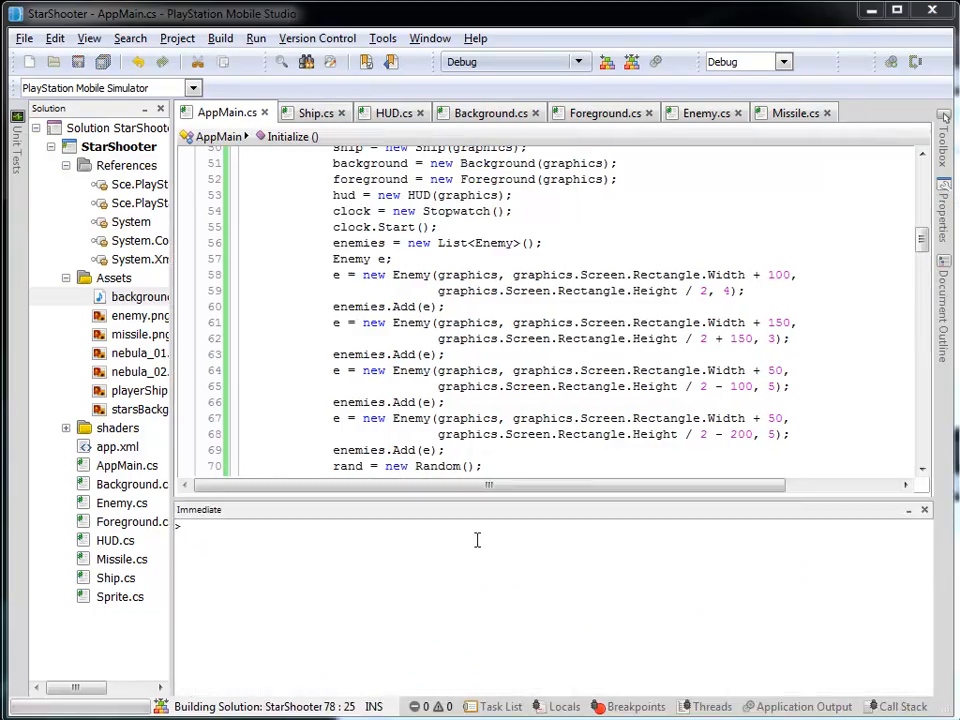
pyautogui.click(256, 40)
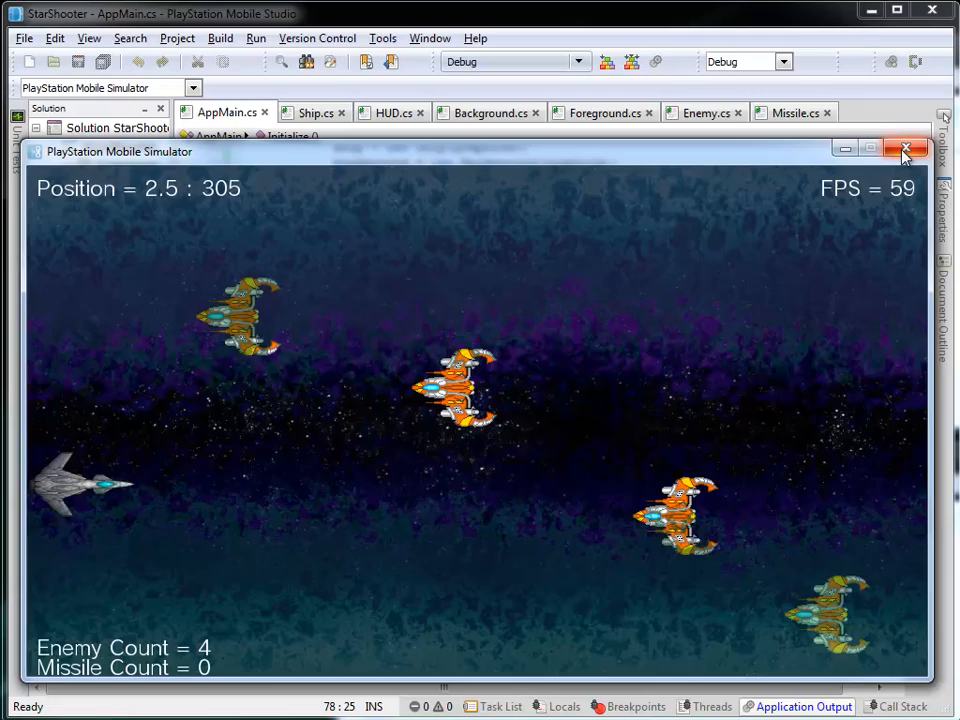
pyautogui.click(908, 150)
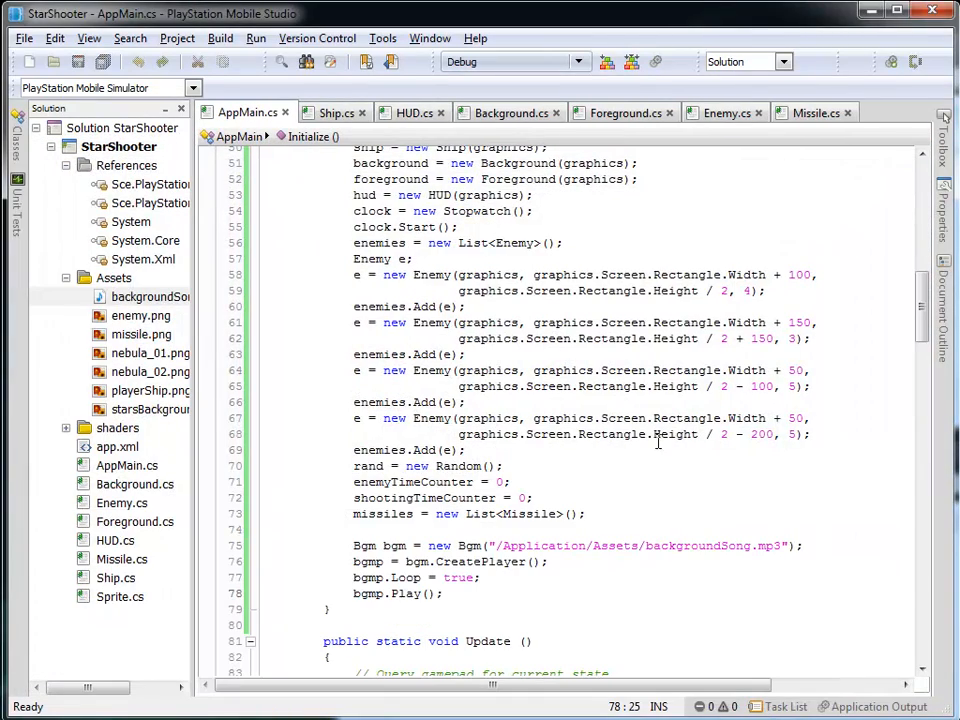
pyautogui.moveTo(660, 448)
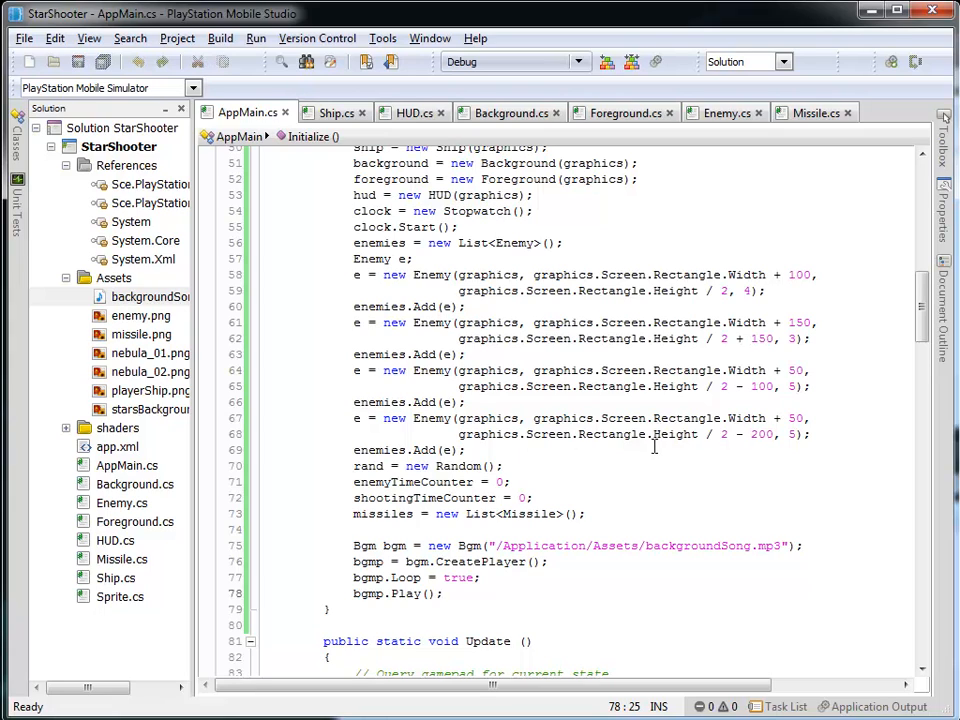
# Step: Show backgroundSong.mp3's properties, confirming its build action is Content
pyautogui.click(150, 296)
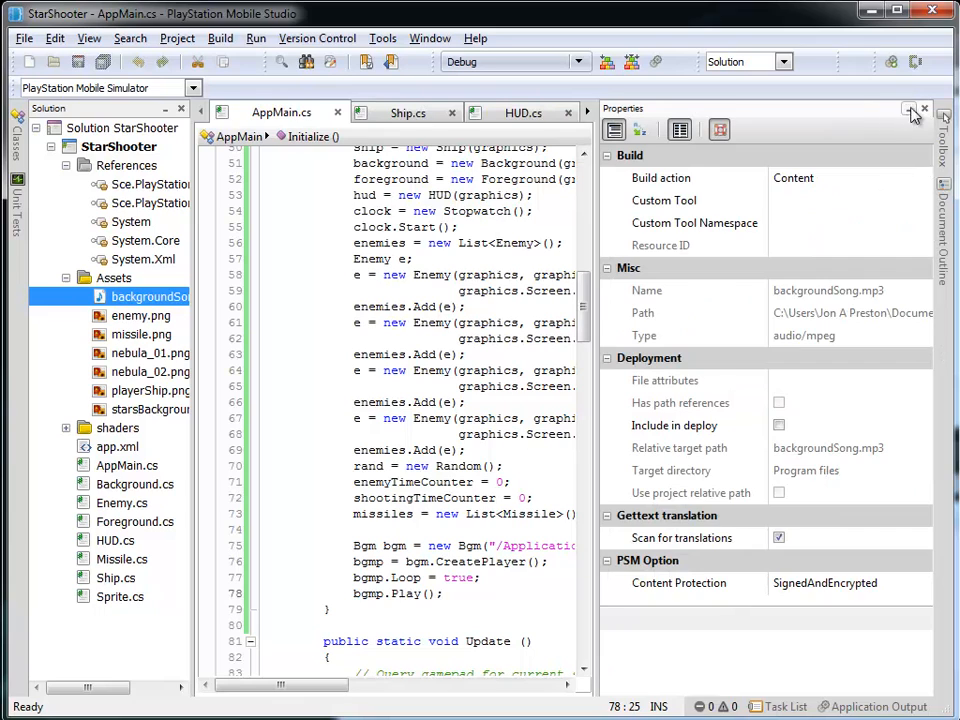
# Step: Close the Properties pad so AppMain.cs fills the editor
pyautogui.click(936, 112)
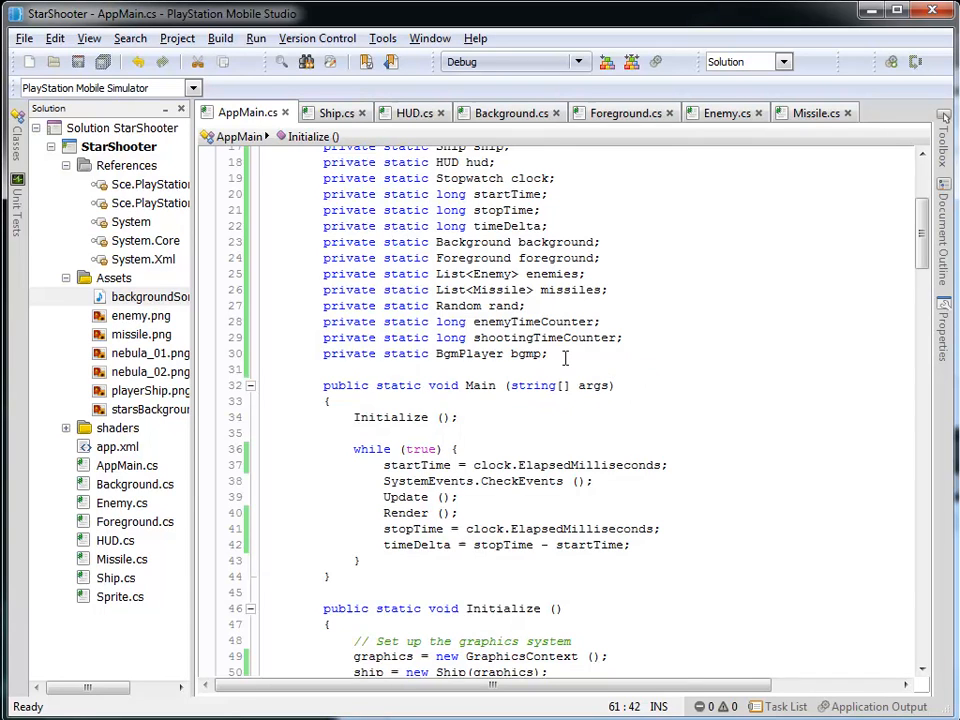
# Step: Scroll through AppMain.cs to review the BgmPlayer field and Initialize code before rebuilding
pyautogui.scroll(-3)
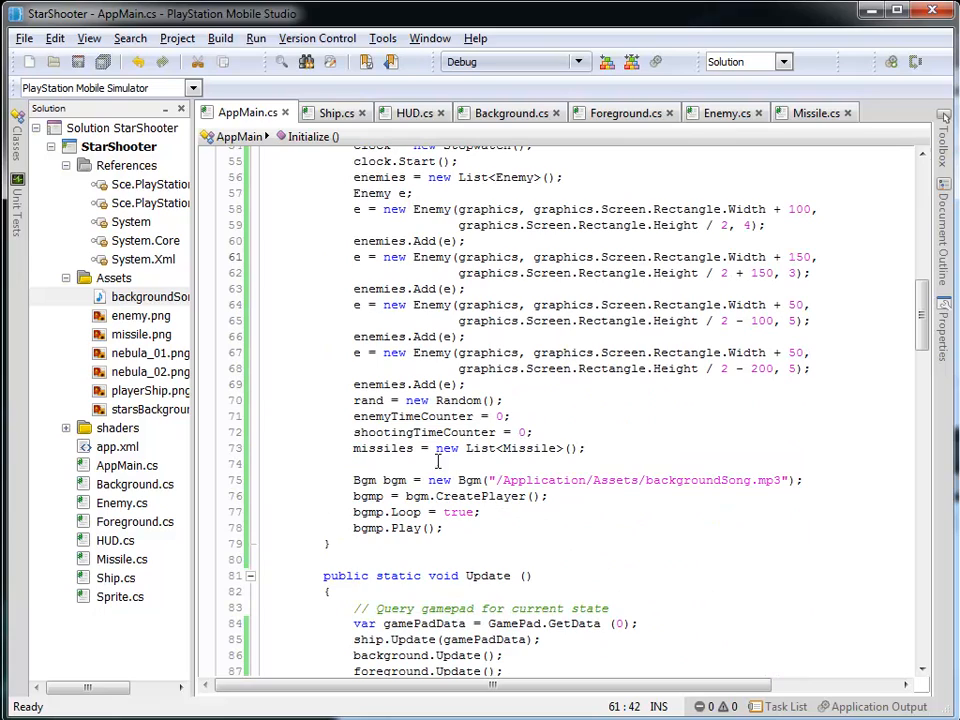
pyautogui.moveTo(706, 480)
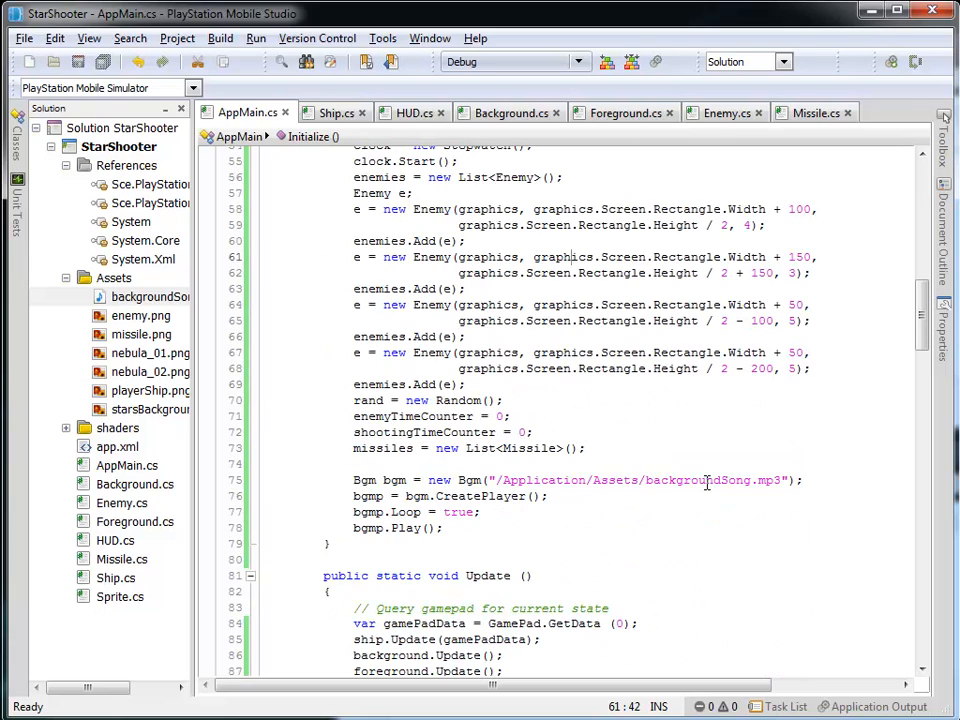
pyautogui.moveTo(400, 480)
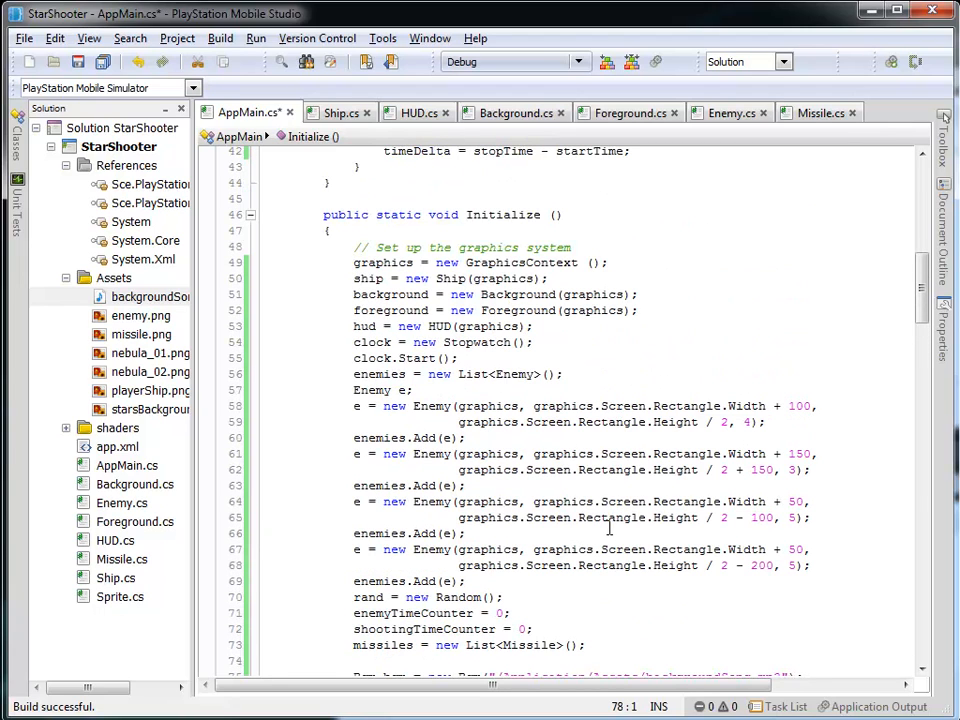
pyautogui.moveTo(504, 214)
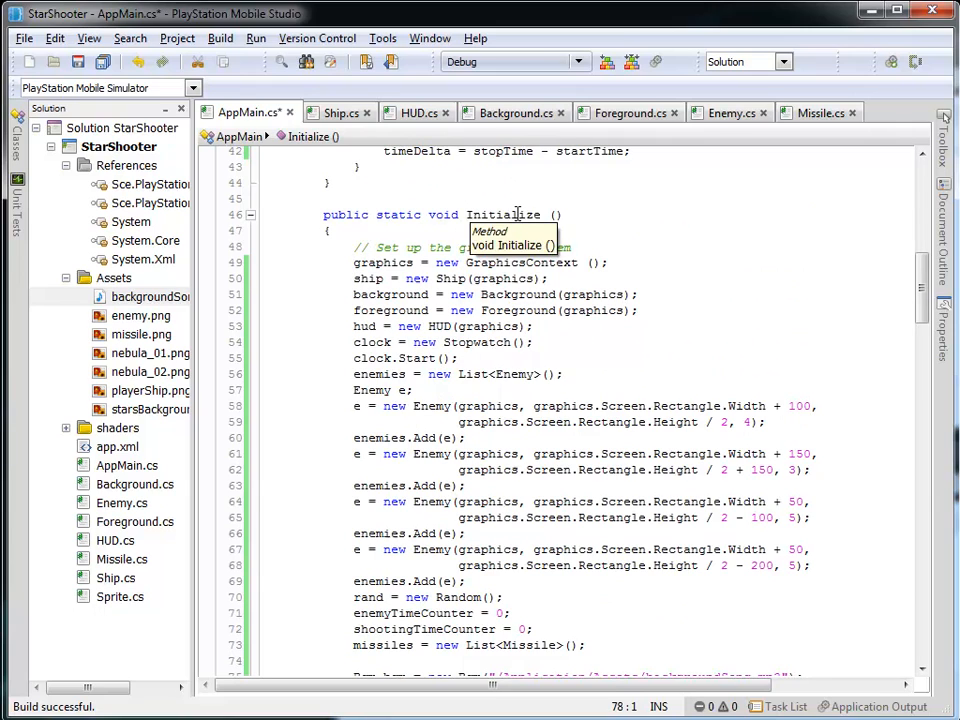
pyautogui.scroll(3)
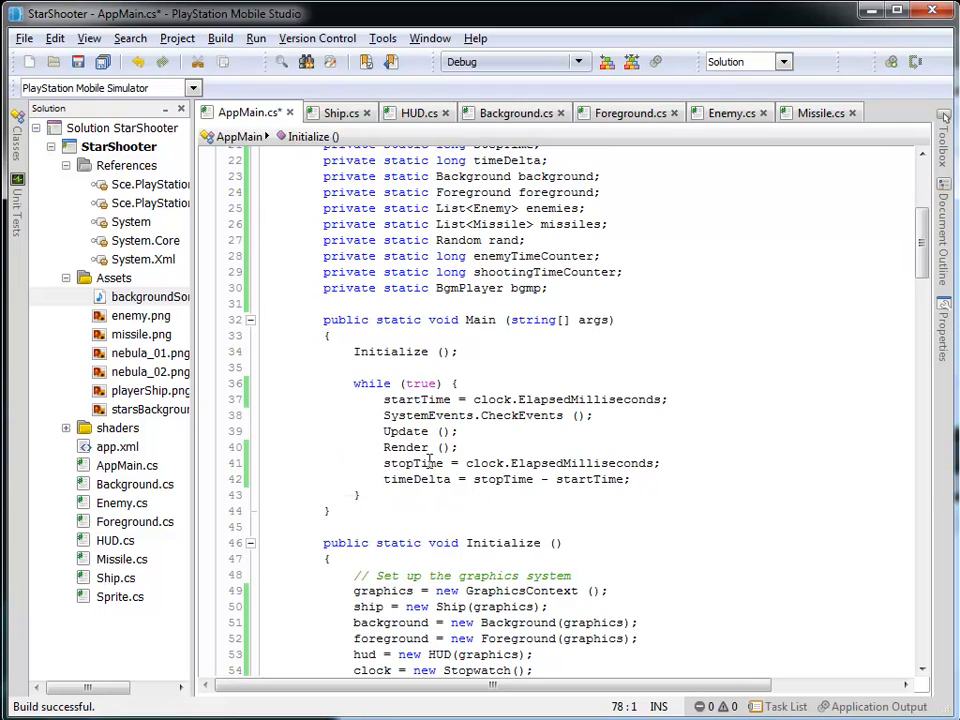
pyautogui.moveTo(412, 464)
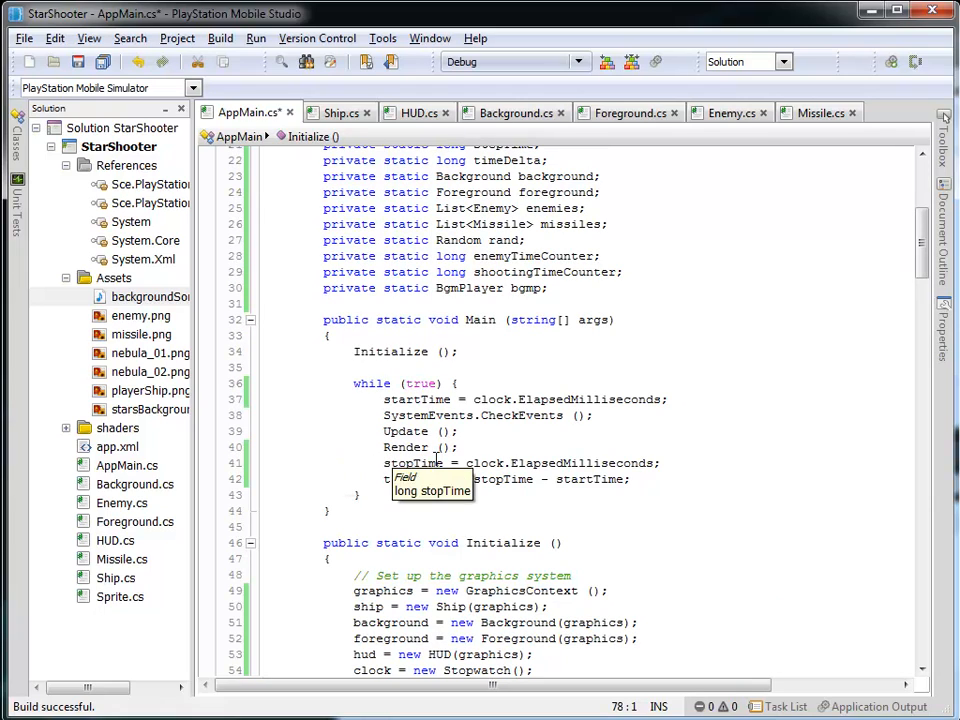
pyautogui.moveTo(728, 464)
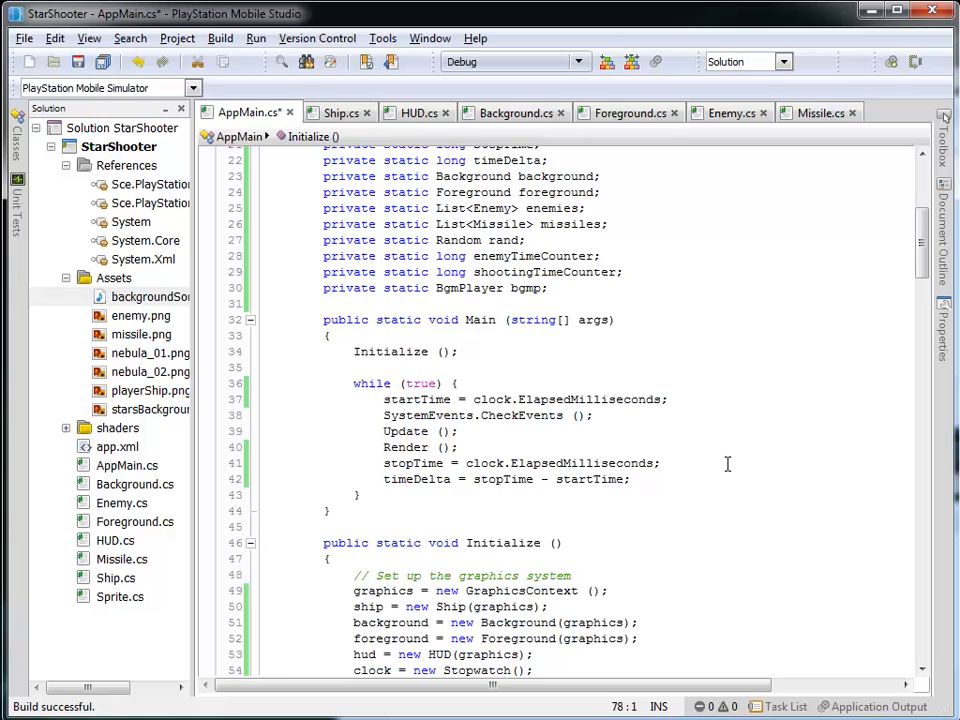